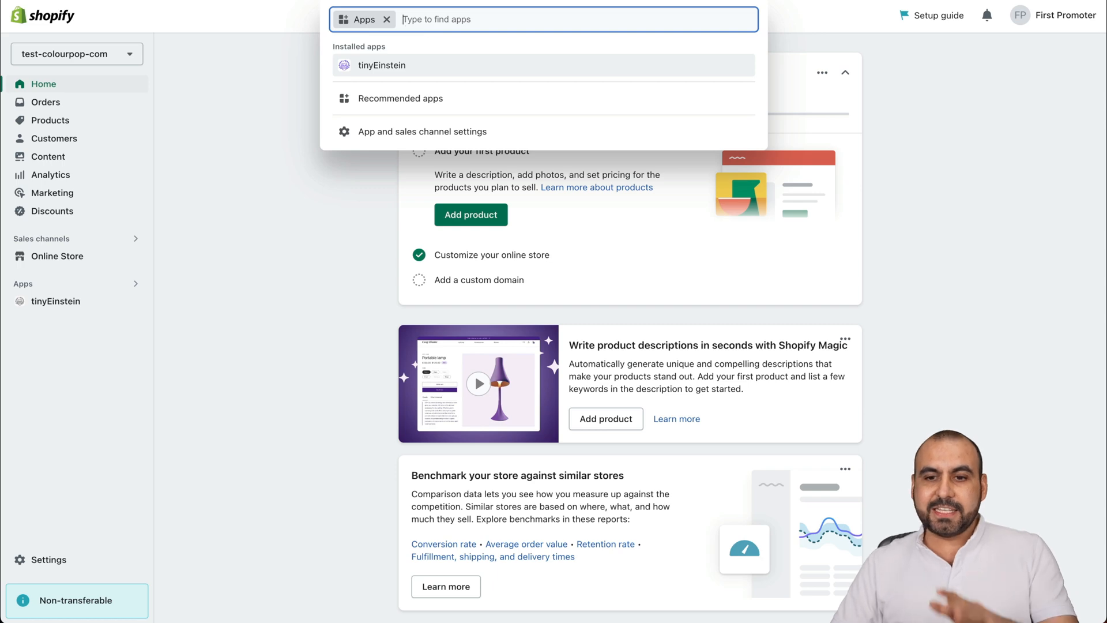
# - Dismiss the Apps search dropdown to return to the store's Home page
pyautogui.click(382, 64)
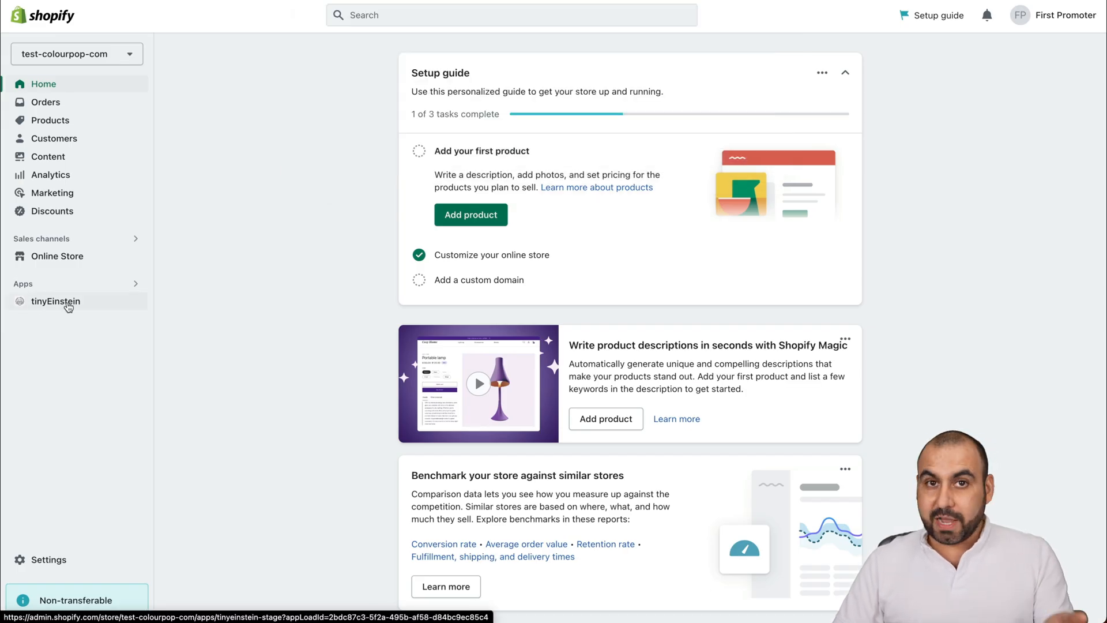
# - Launch tinyEinstein from the Apps section of the Shopify sidebar
pyautogui.click(55, 301)
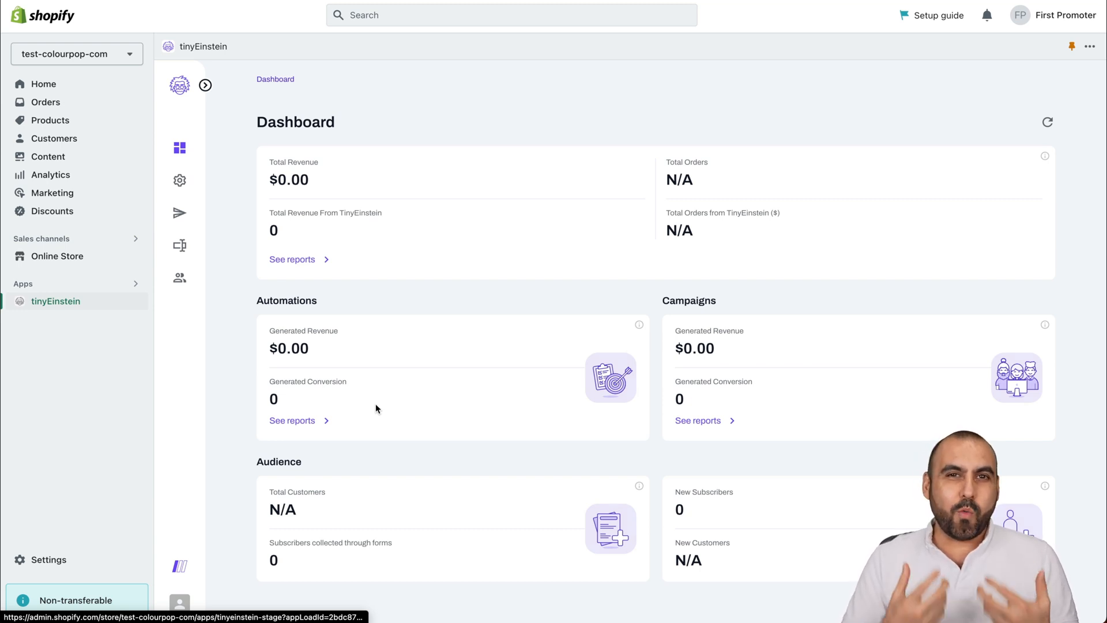
pyautogui.moveTo(374, 409)
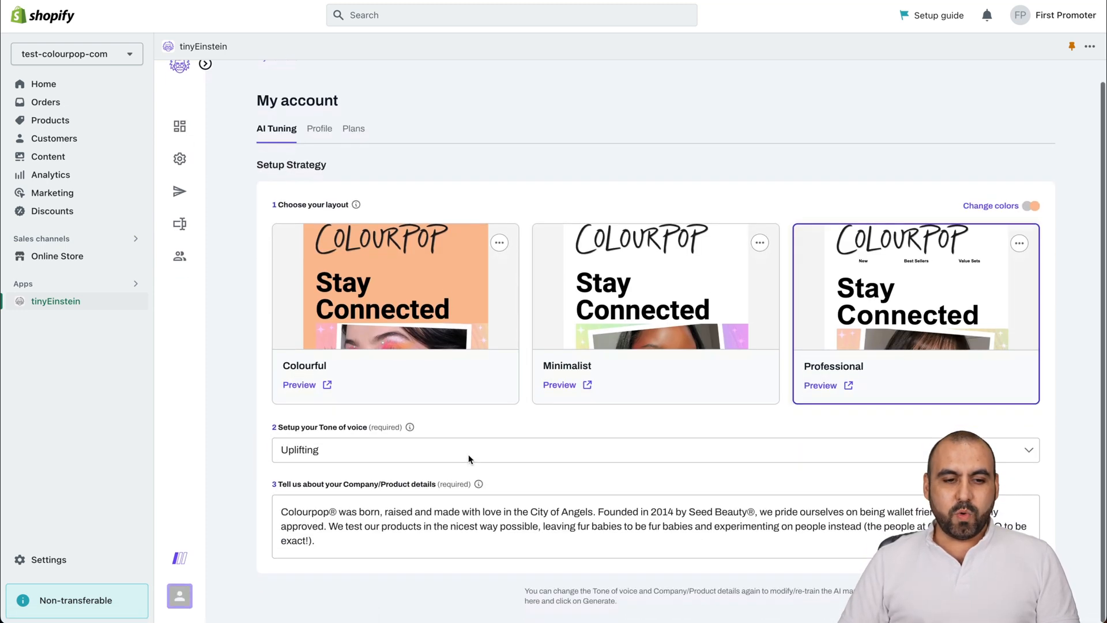
pyautogui.moveTo(298, 196)
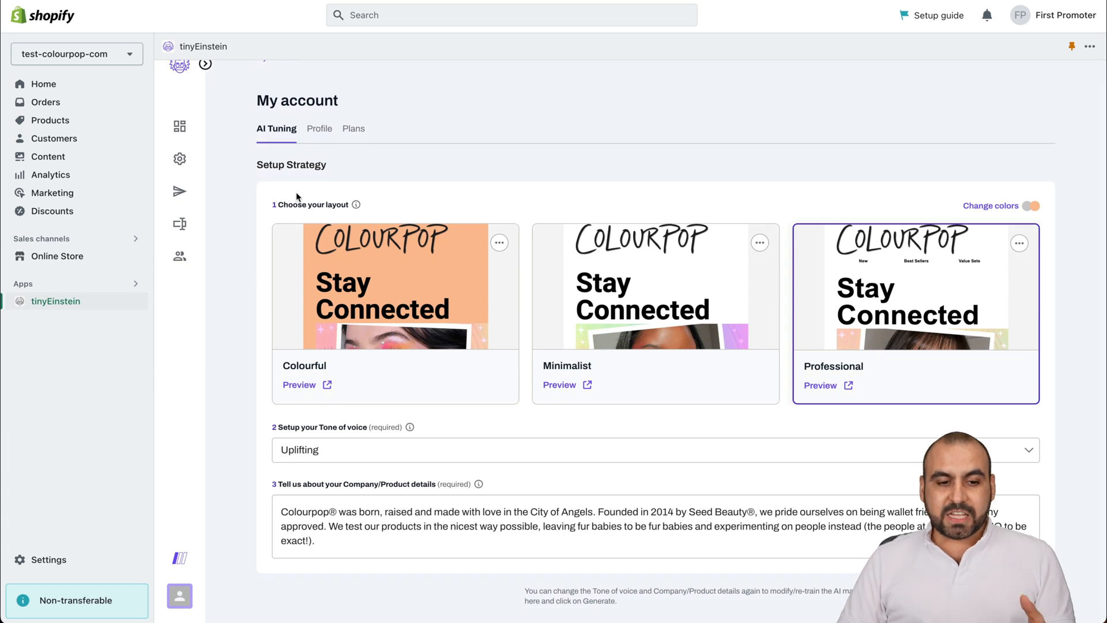
pyautogui.moveTo(434, 276)
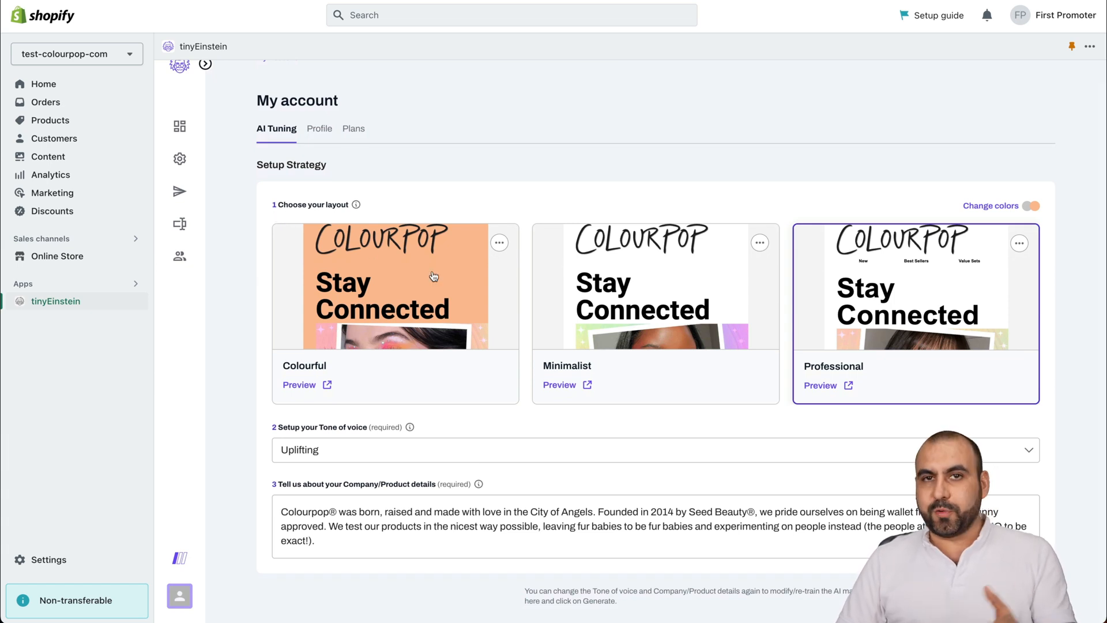
pyautogui.moveTo(647, 328)
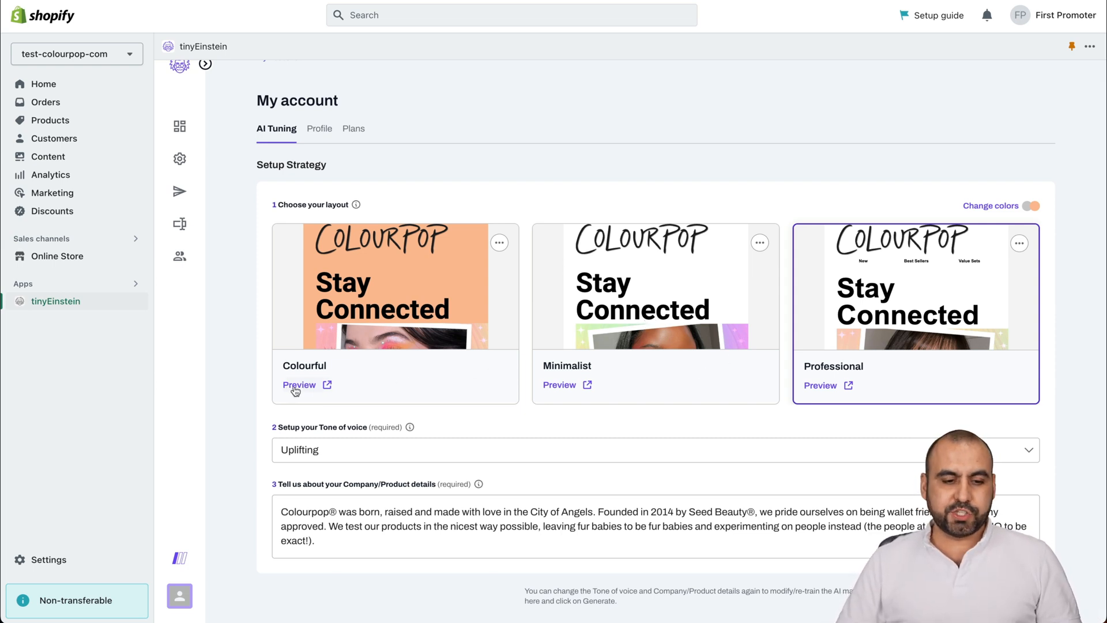
pyautogui.click(299, 385)
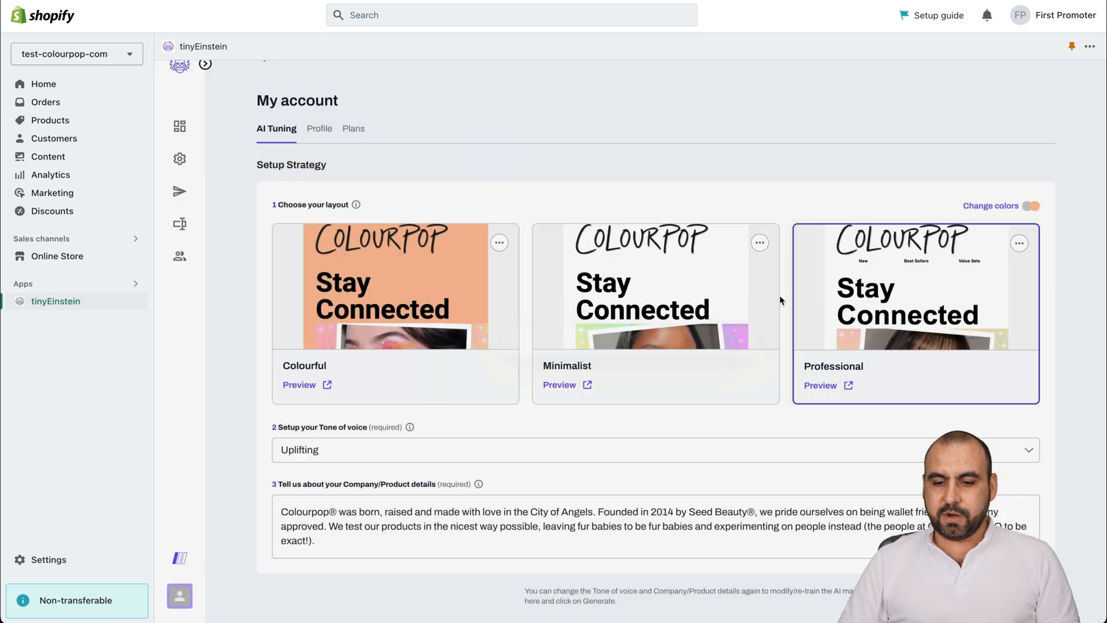
pyautogui.click(299, 384)
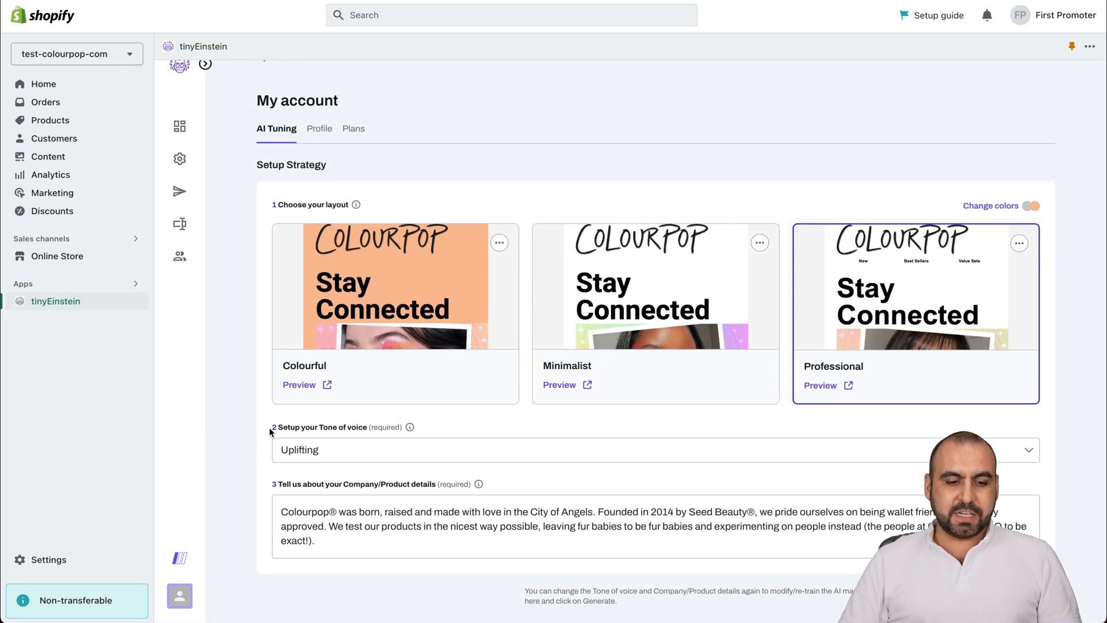
pyautogui.click(649, 458)
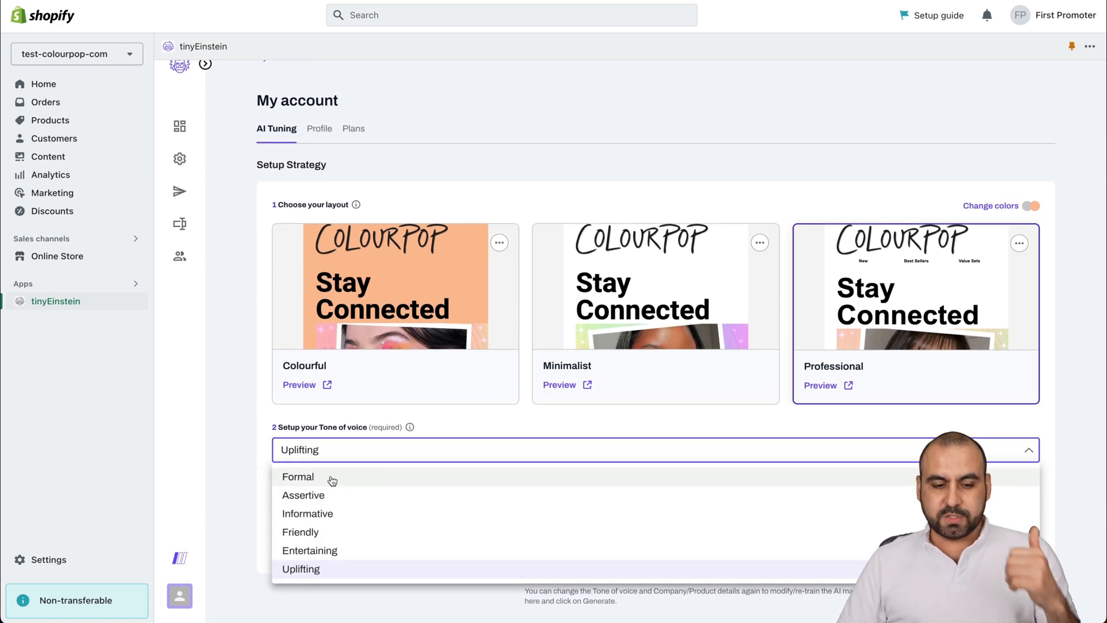
pyautogui.moveTo(372, 515)
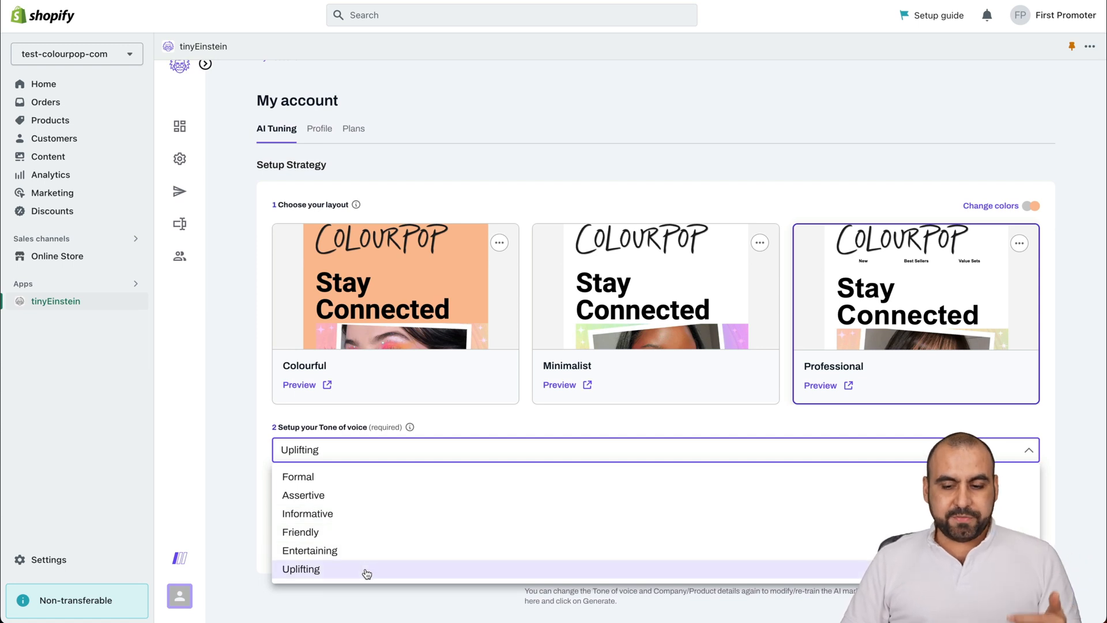
pyautogui.click(300, 569)
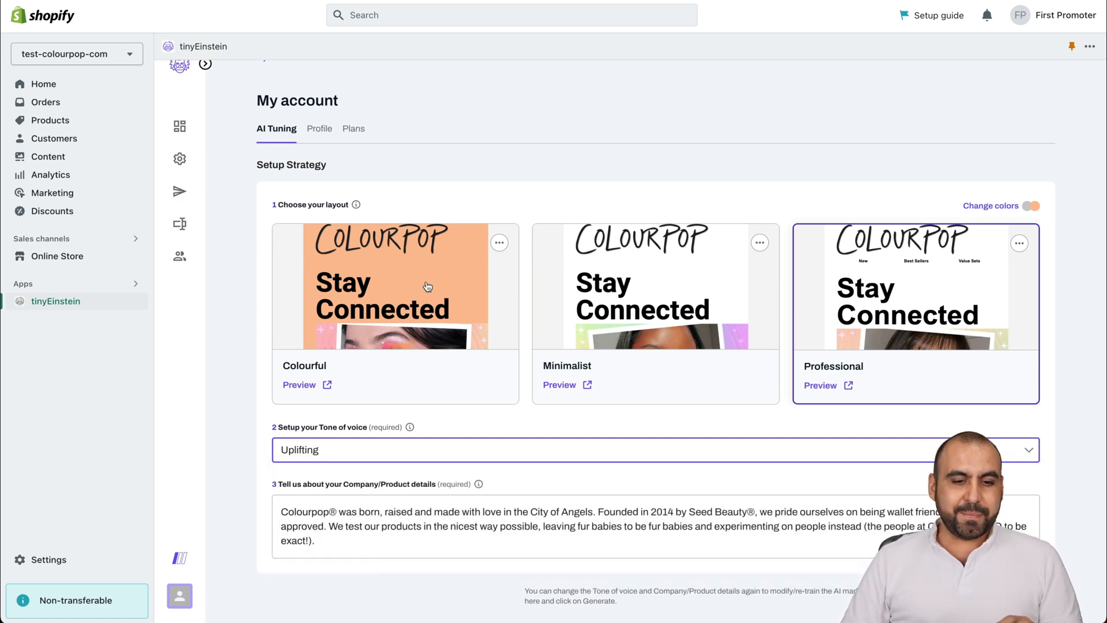
pyautogui.moveTo(475, 391)
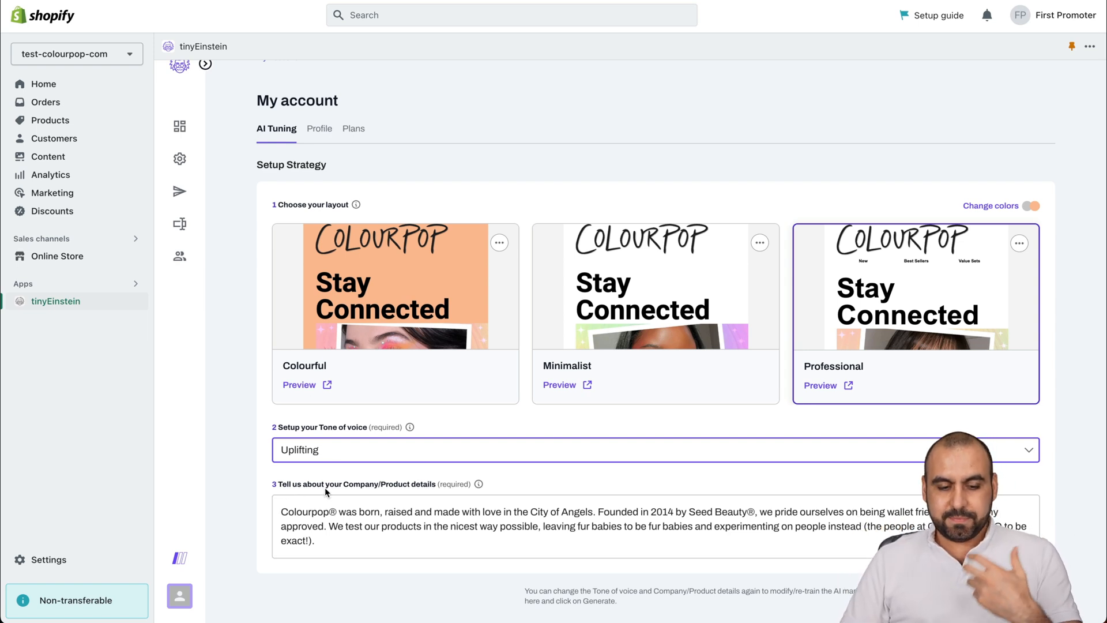
pyautogui.moveTo(395, 491)
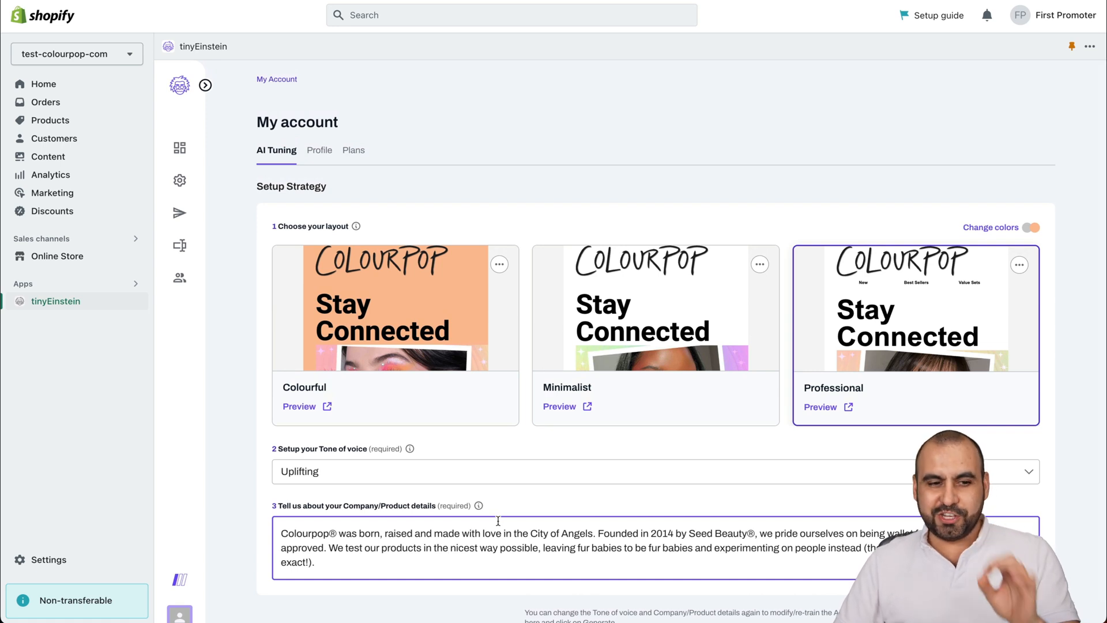
pyautogui.moveTo(180, 181)
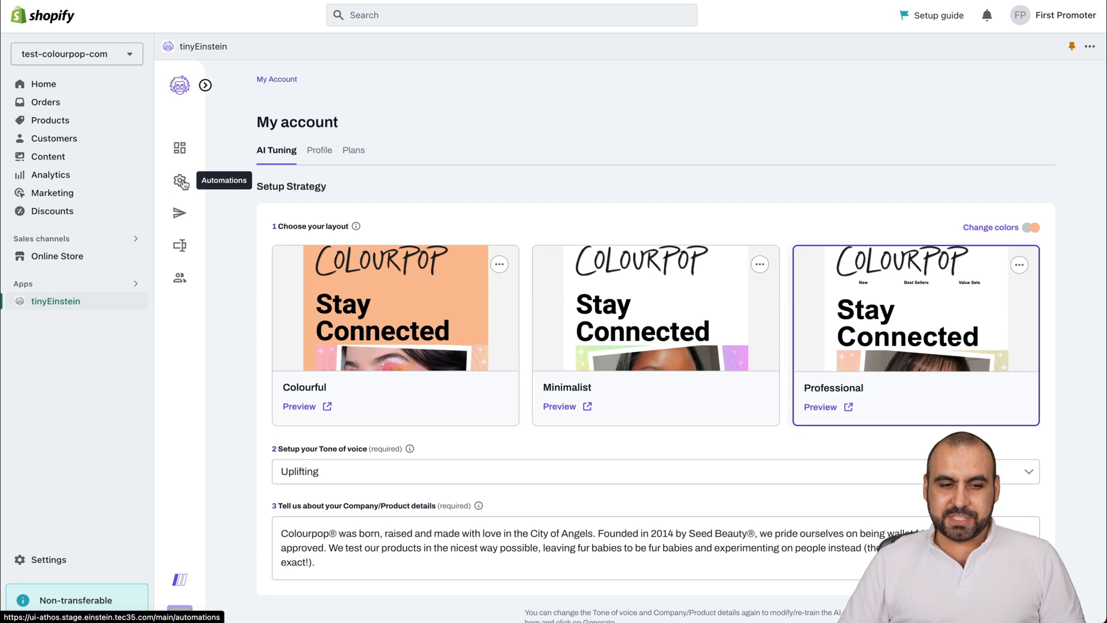
# - Go to Automations and scroll to the Available automations list
pyautogui.click(179, 181)
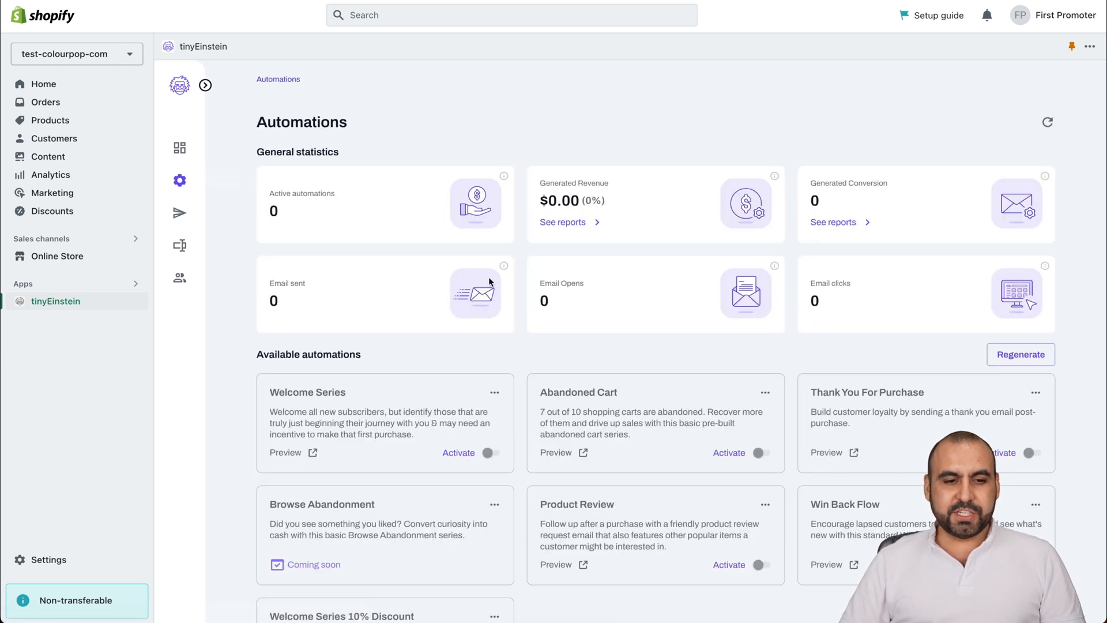
pyautogui.moveTo(397, 231)
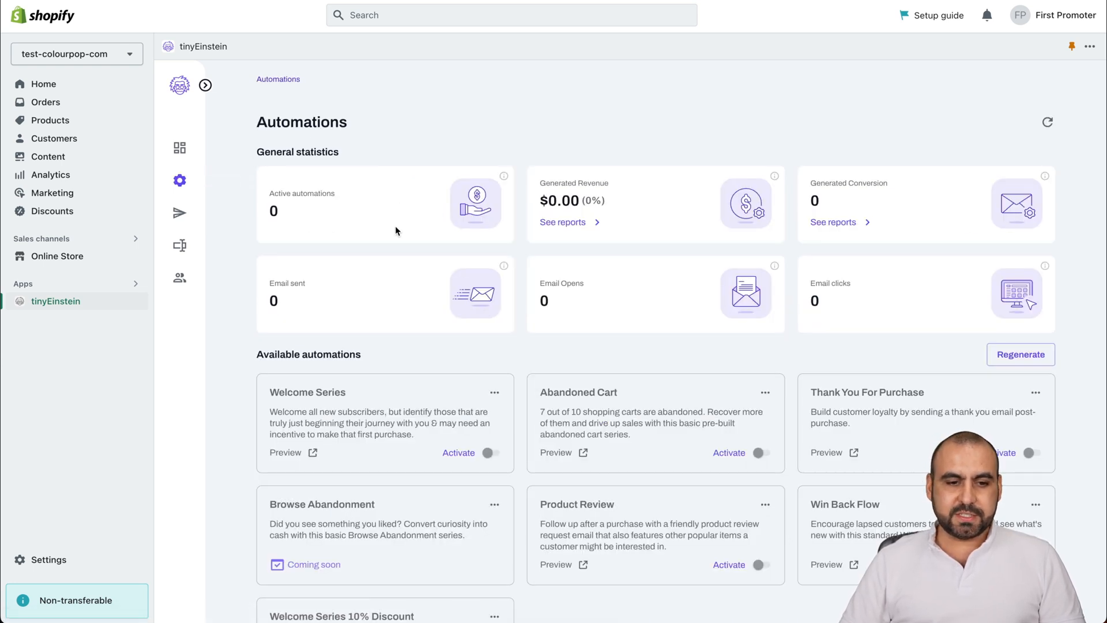
pyautogui.scroll(-3)
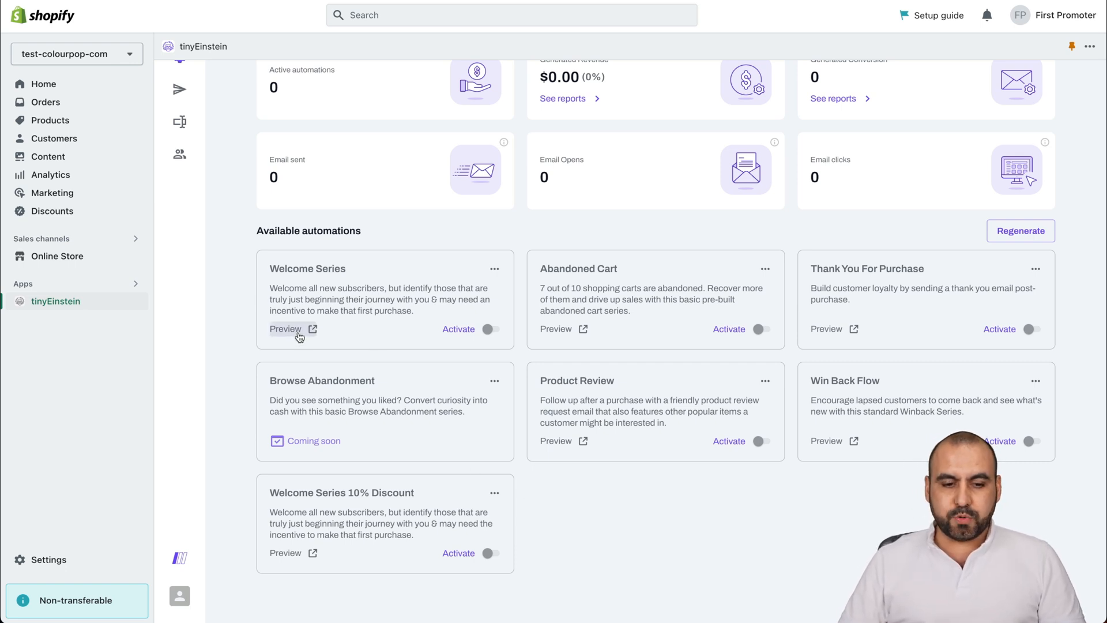
# - Preview the Welcome Series email in both mobile and desktop views
pyautogui.click(286, 329)
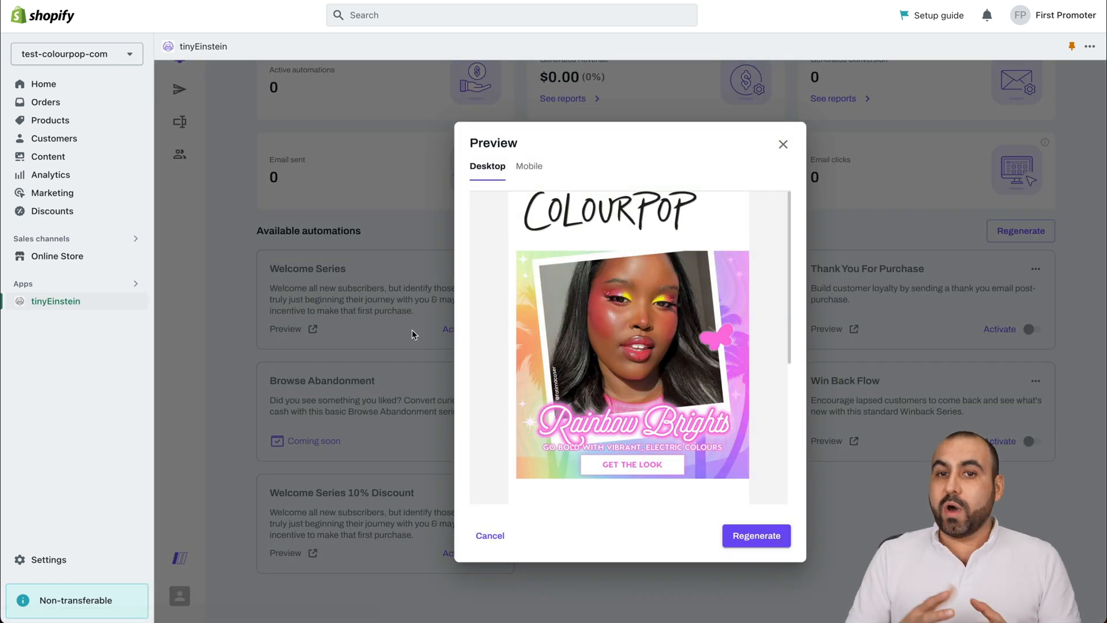
pyautogui.scroll(-3)
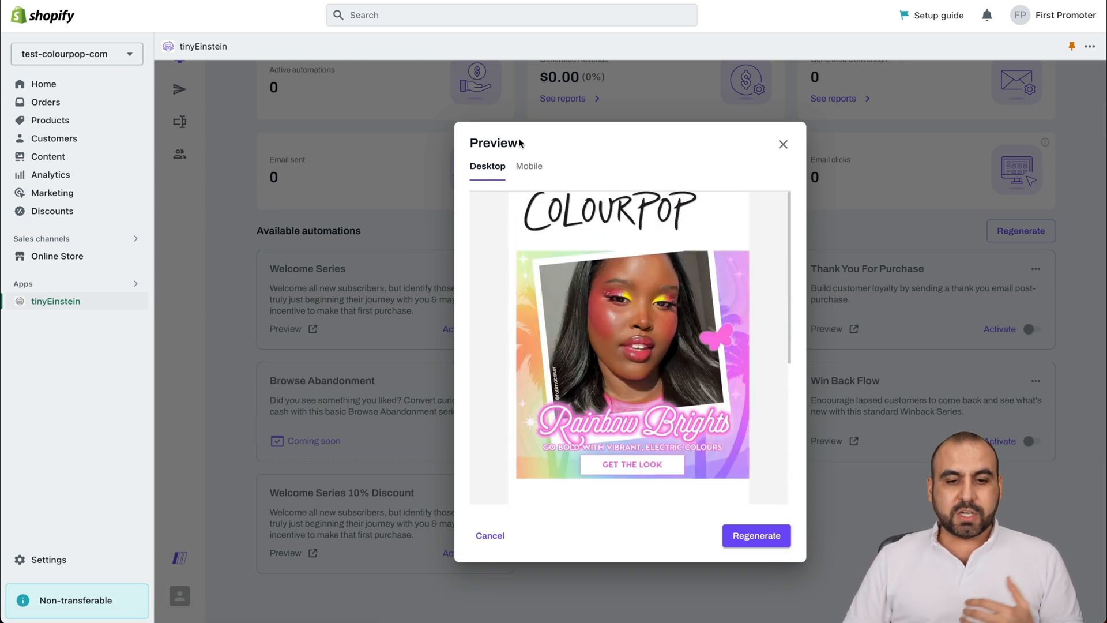
pyautogui.click(528, 166)
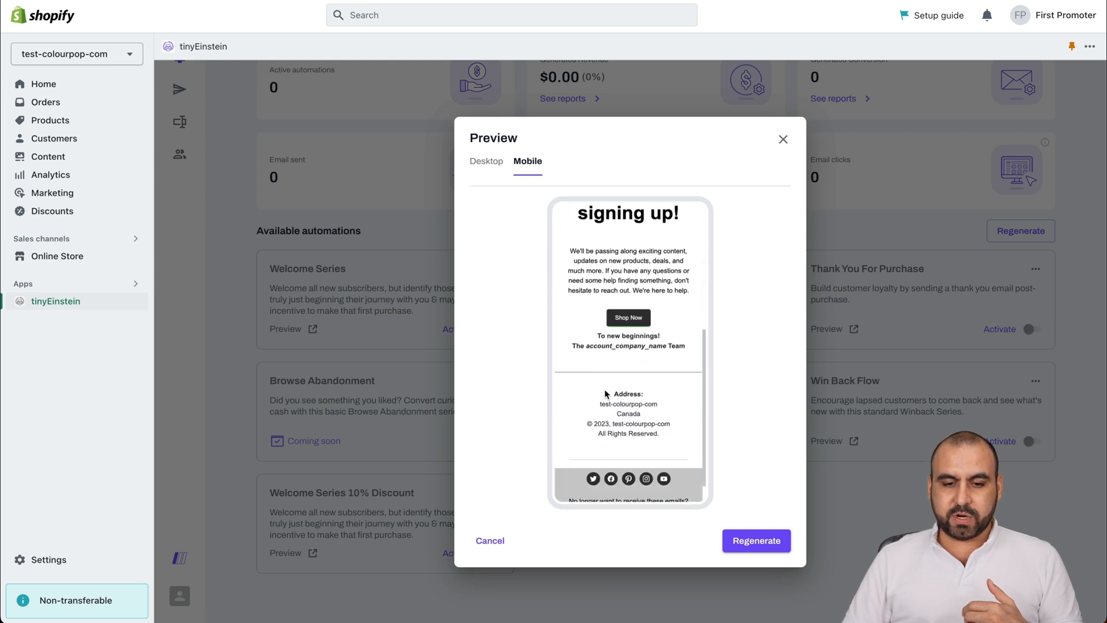
pyautogui.click(757, 540)
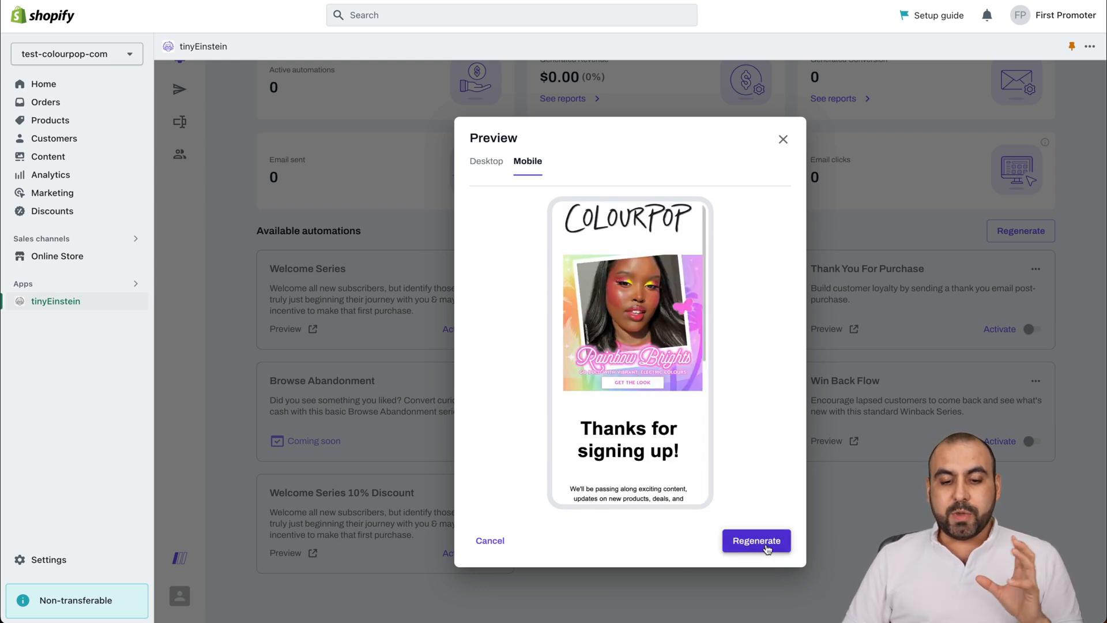
pyautogui.scroll(-3)
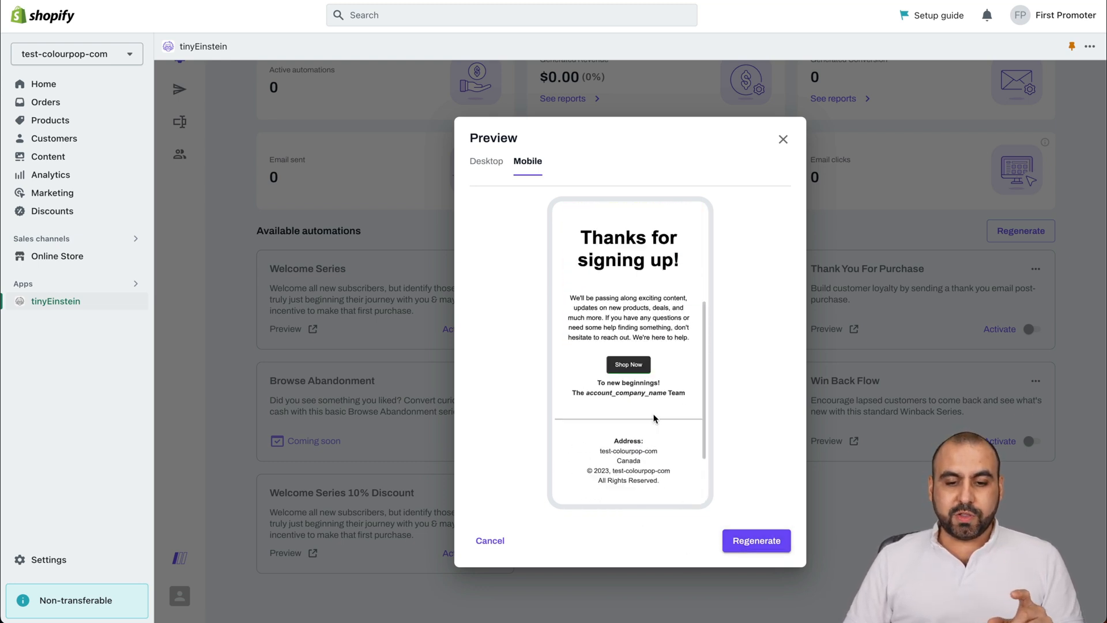
pyautogui.click(486, 166)
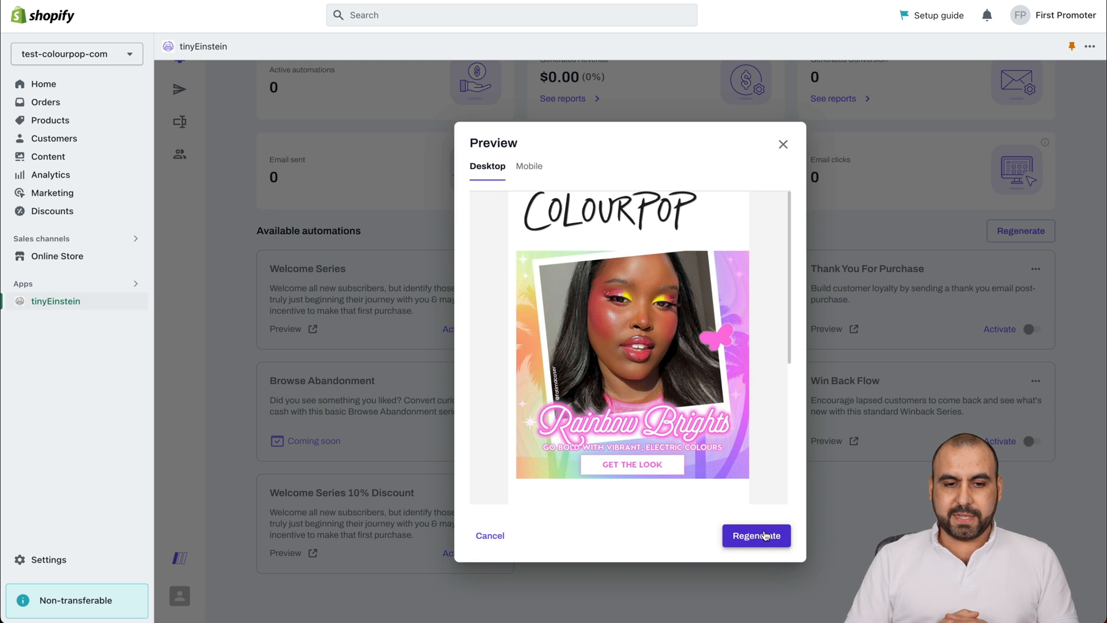
# - Regenerate the Welcome Series email design twice, review it, and close the preview
pyautogui.click(757, 535)
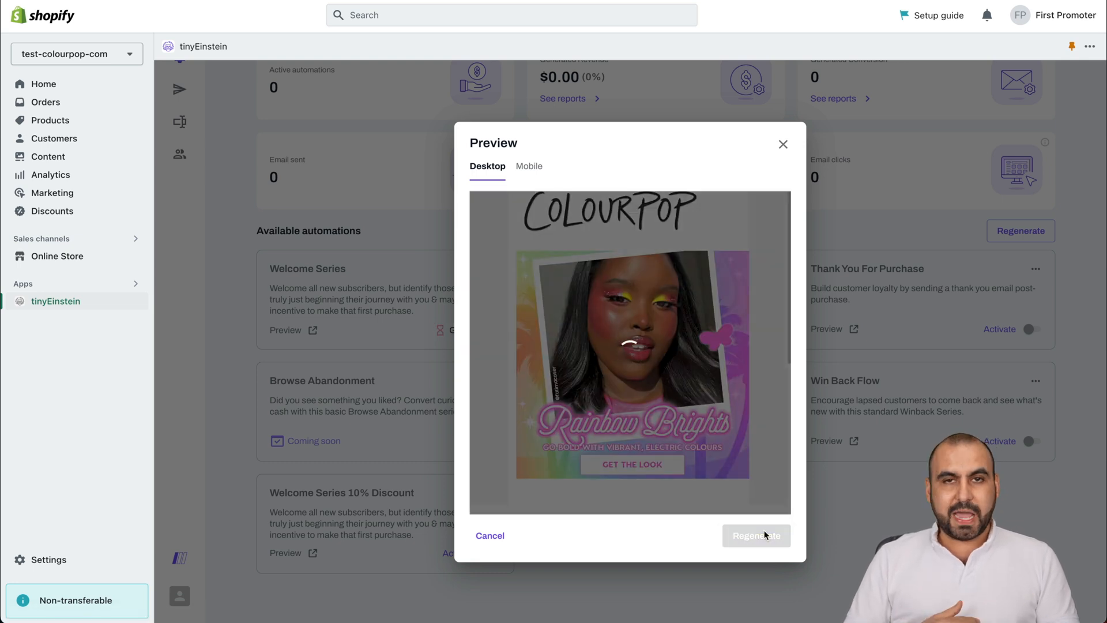
pyautogui.click(757, 536)
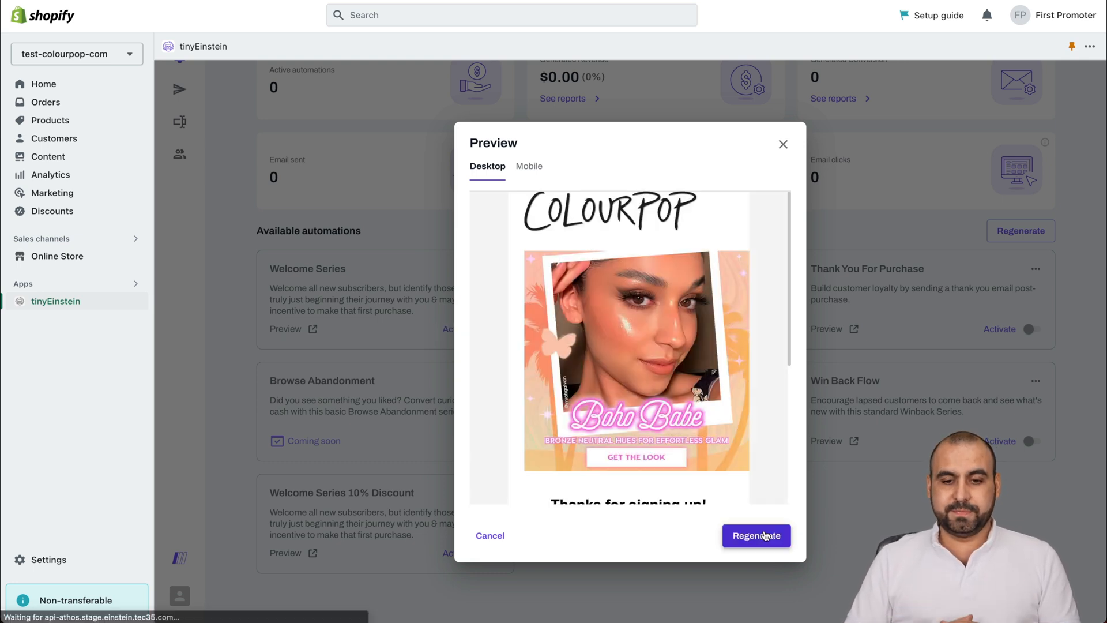
pyautogui.scroll(-3)
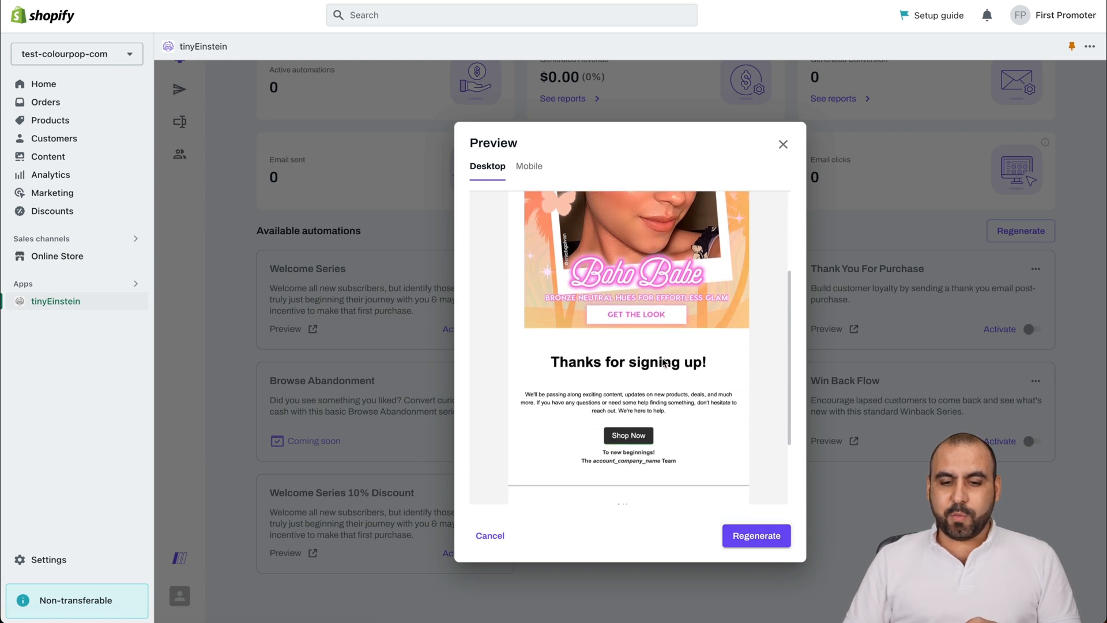
pyautogui.scroll(-3)
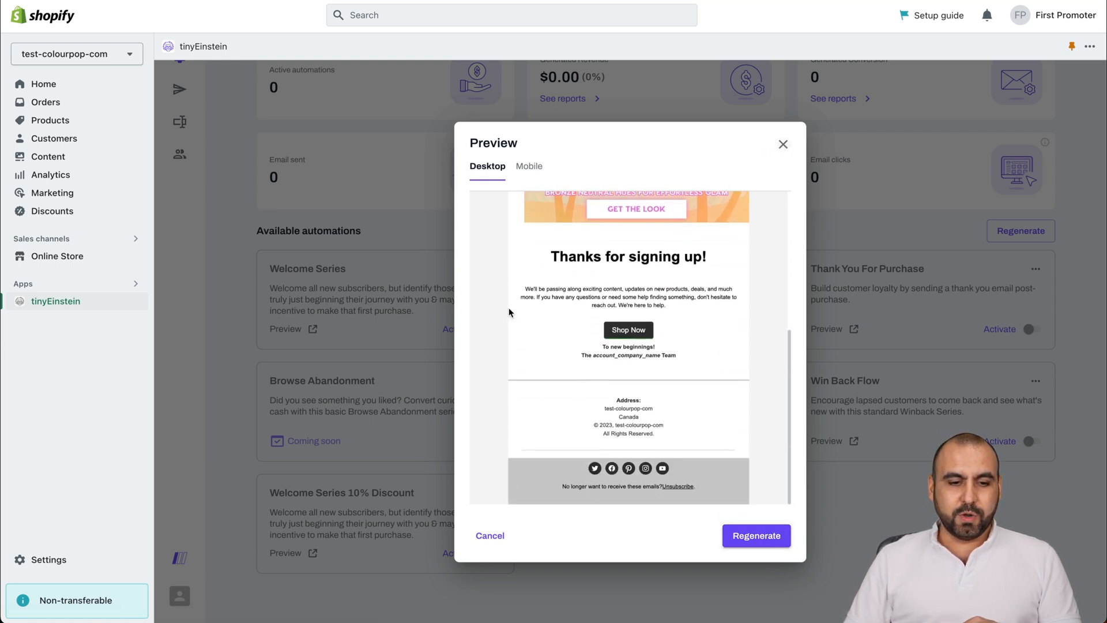
pyautogui.click(784, 145)
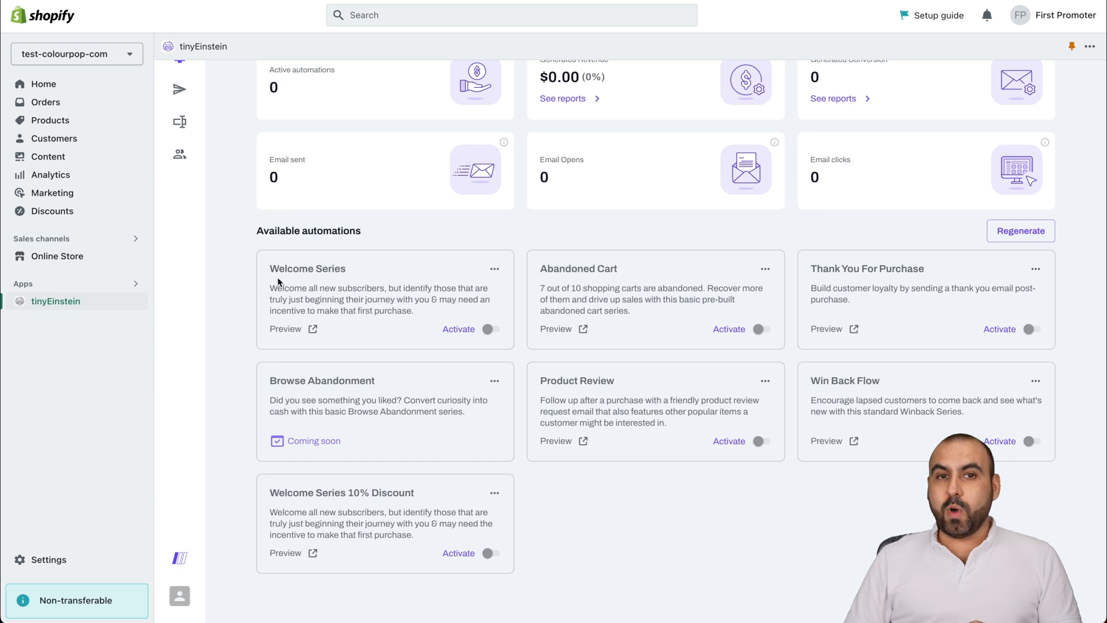
pyautogui.moveTo(573, 315)
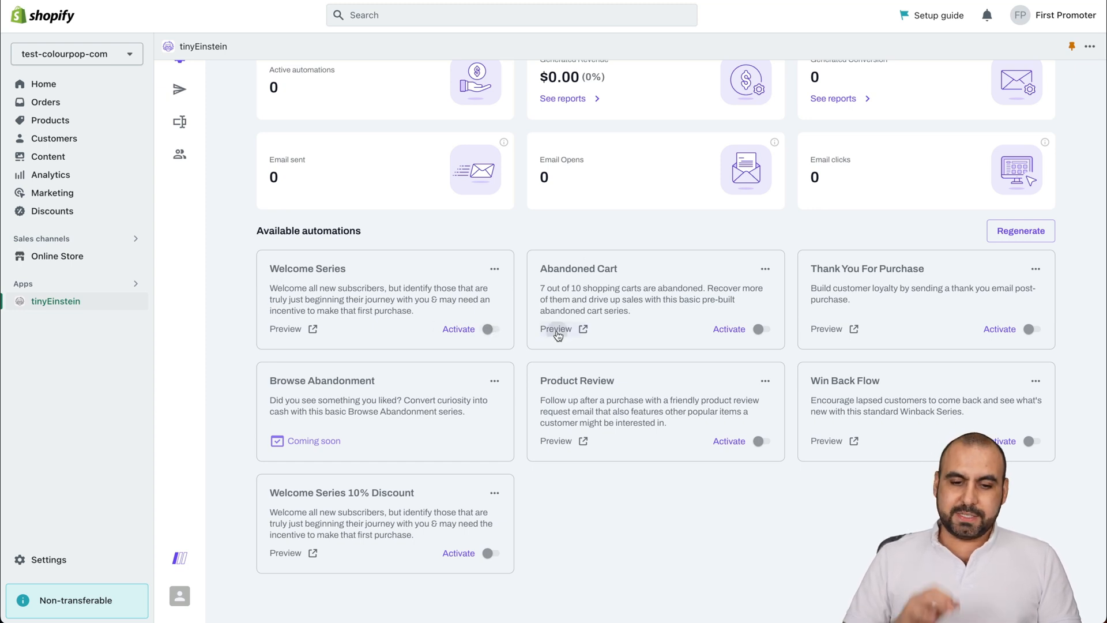
# - Preview the Abandoned Cart and Thank You For Purchase emails, then activate Thank You For Purchase
pyautogui.click(556, 329)
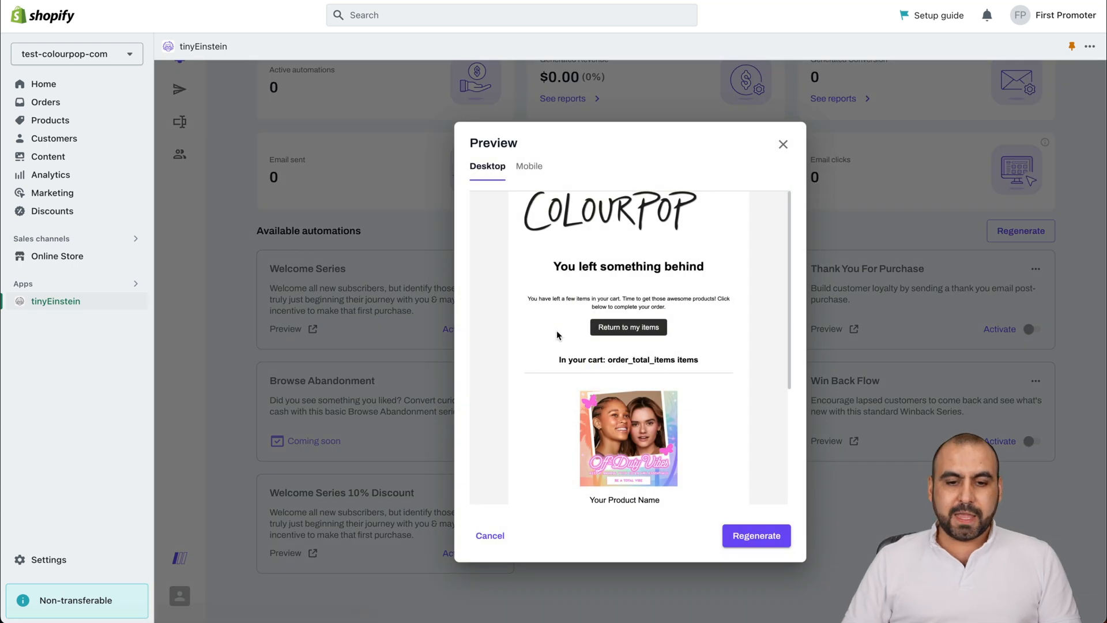
pyautogui.moveTo(570, 280)
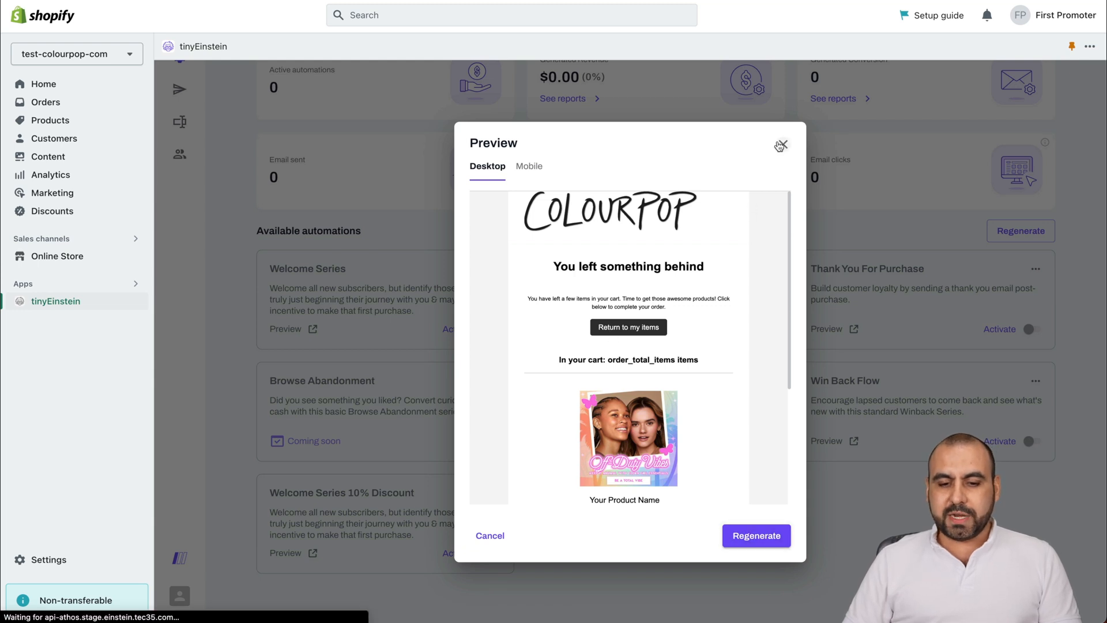
pyautogui.click(780, 145)
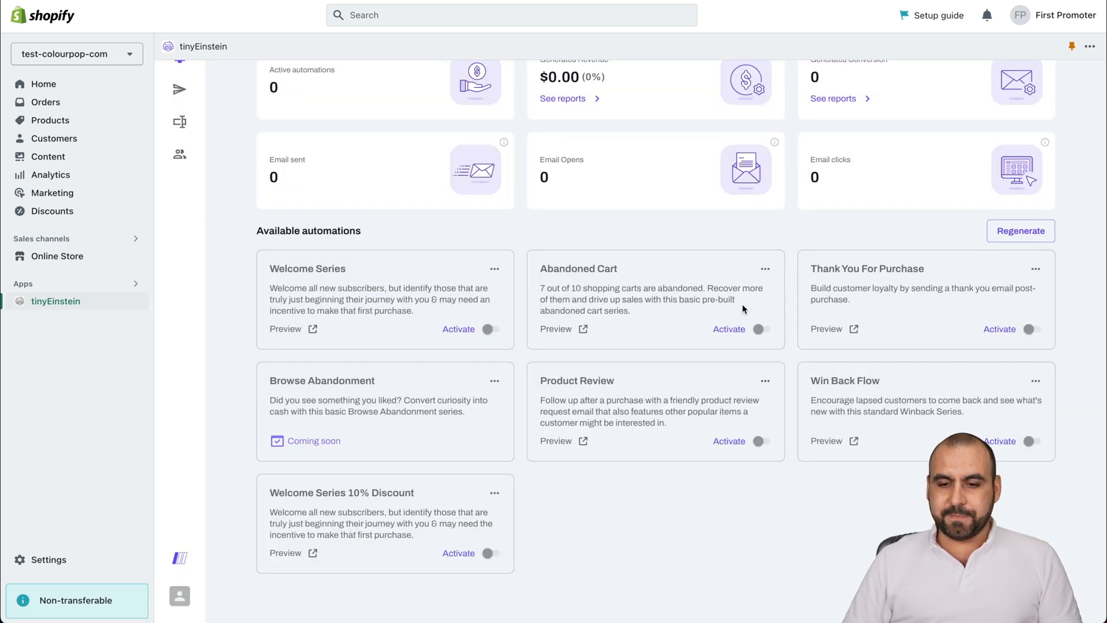
pyautogui.moveTo(875, 328)
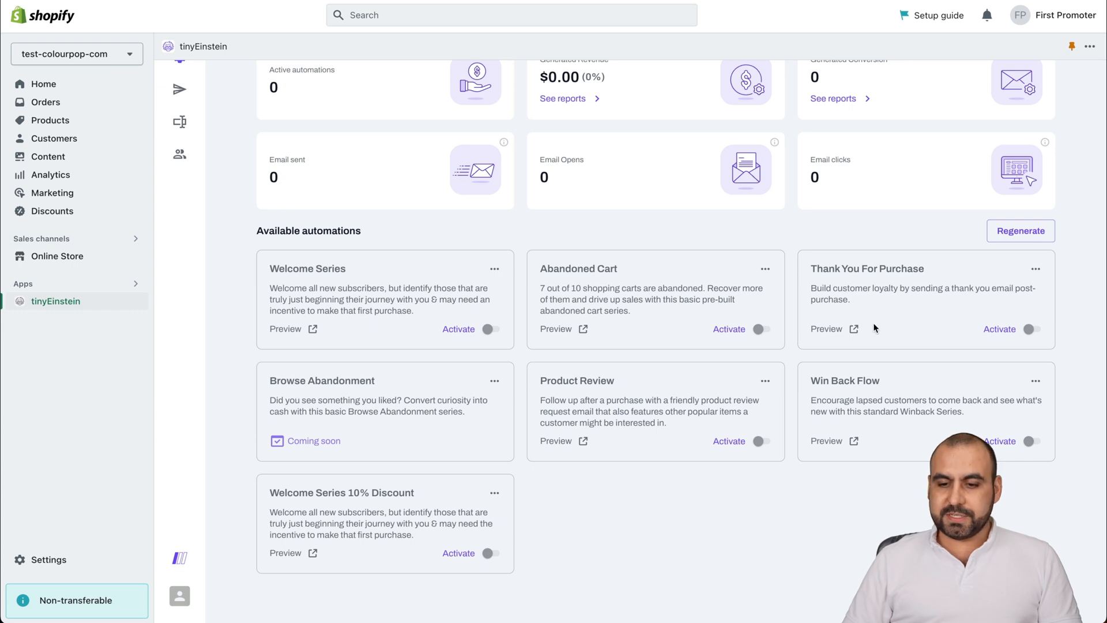
pyautogui.click(826, 329)
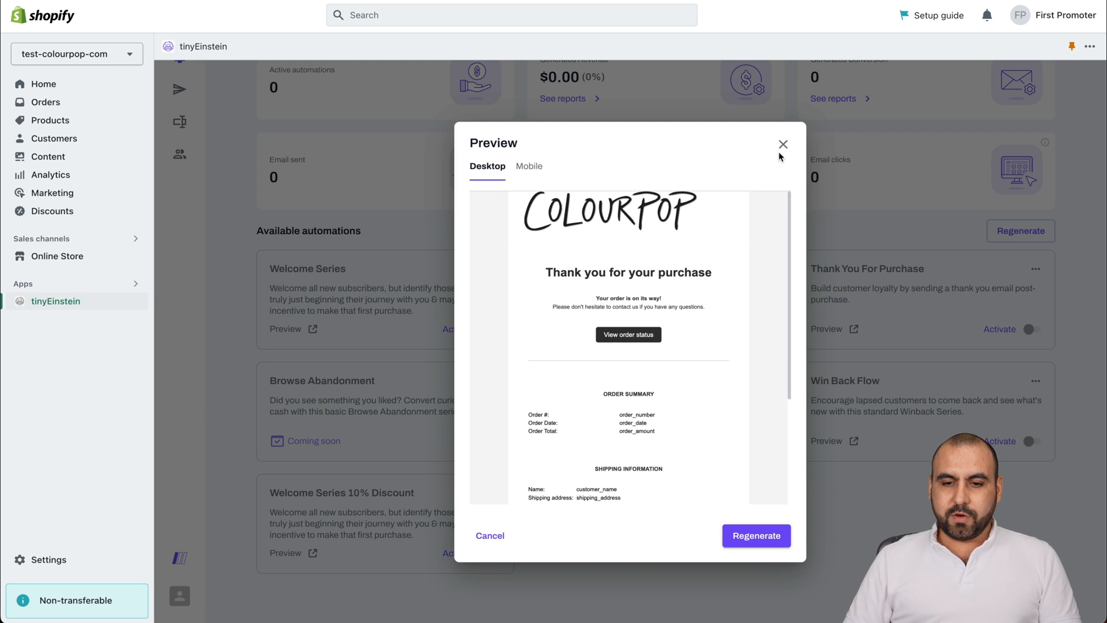
pyautogui.click(783, 144)
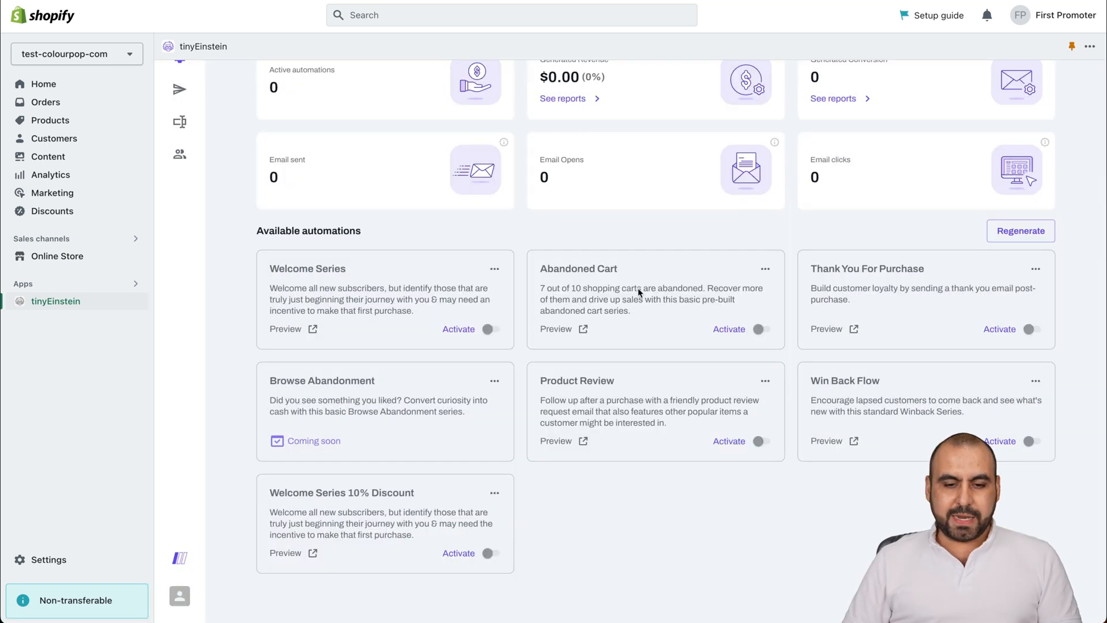
pyautogui.click(1033, 329)
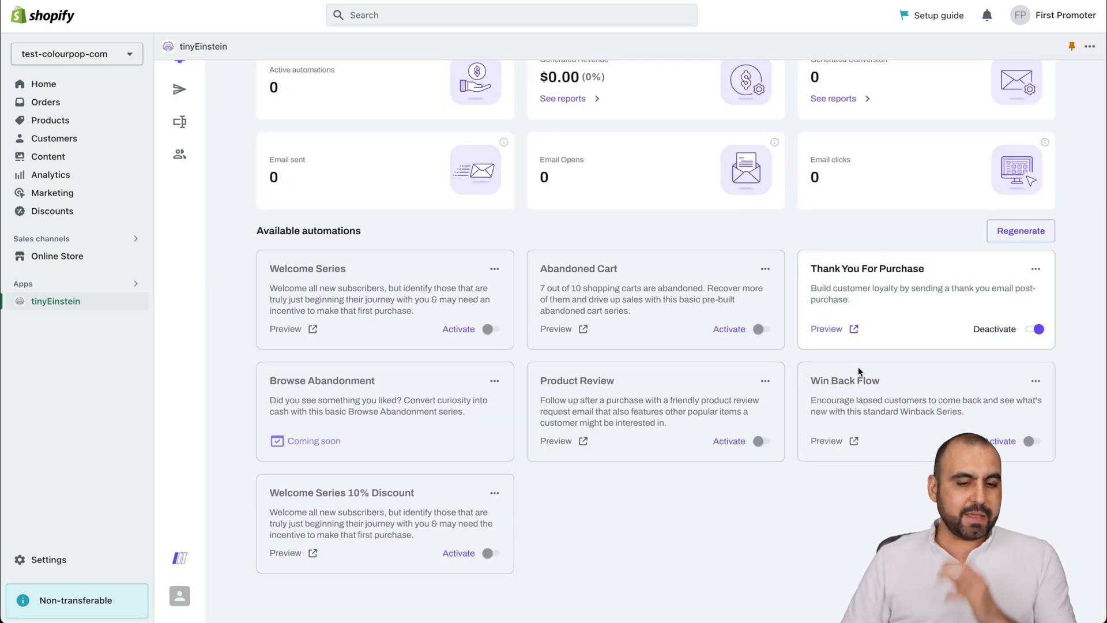
pyautogui.moveTo(277, 470)
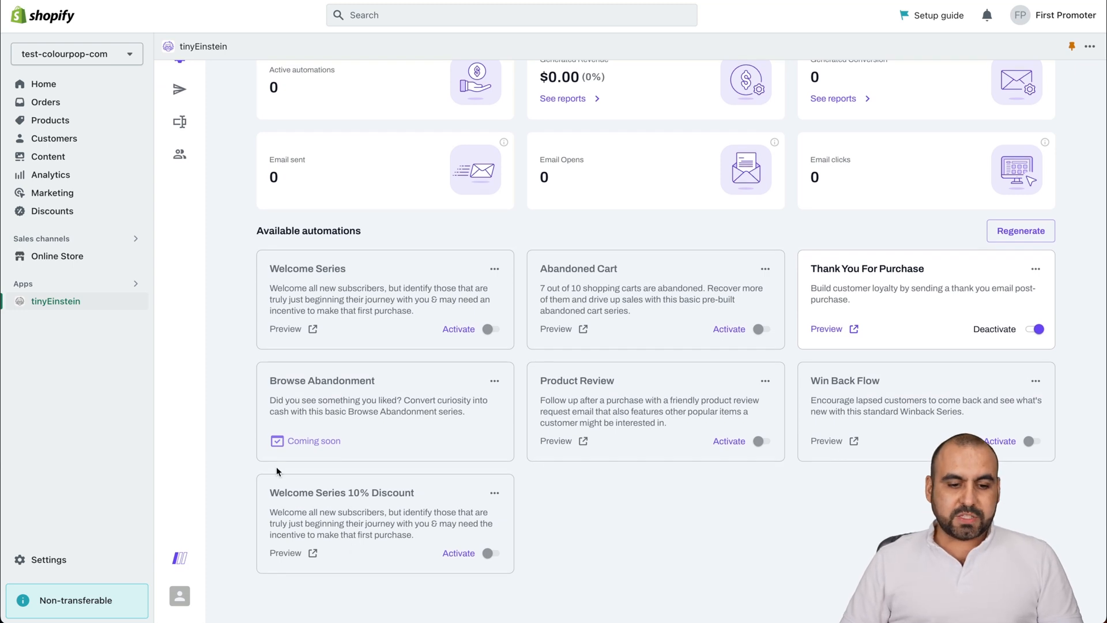
pyautogui.moveTo(590, 394)
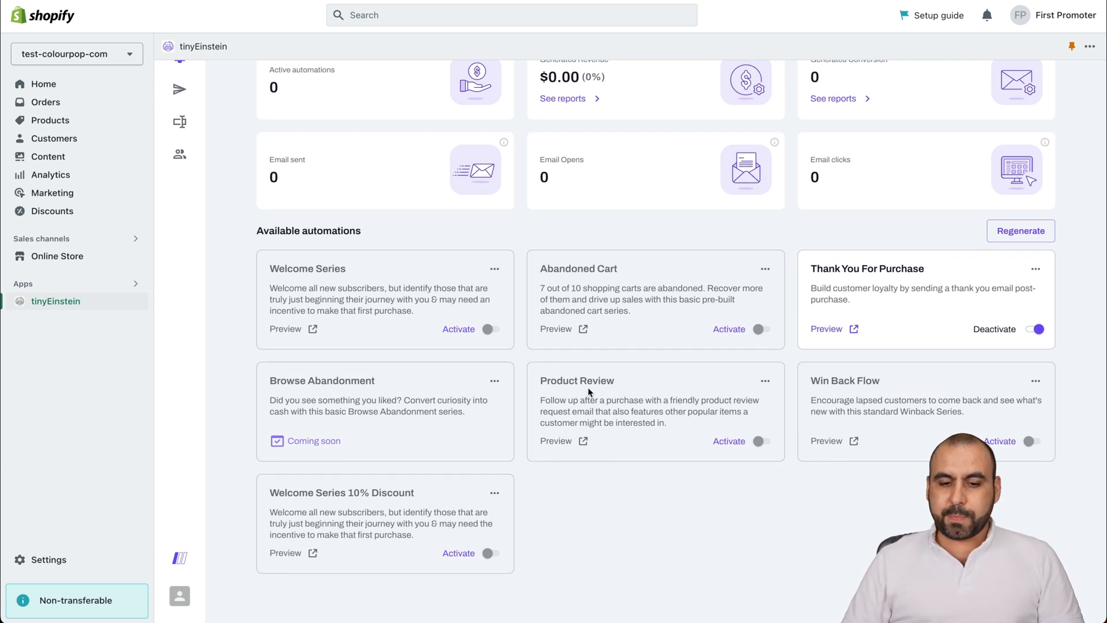
pyautogui.moveTo(566, 446)
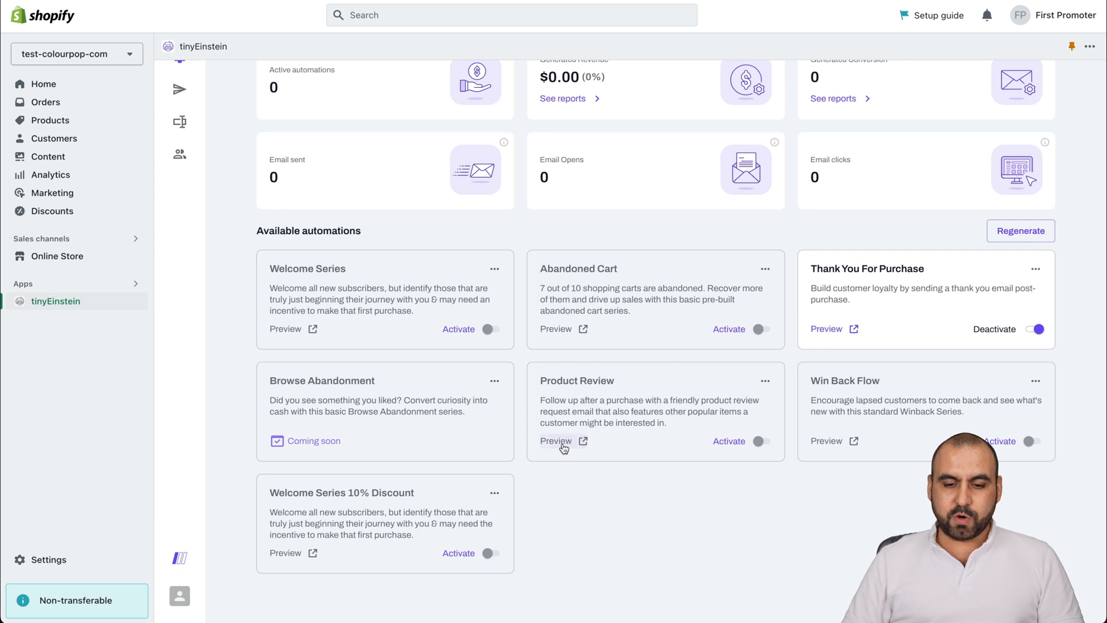
# - Preview the Product Review, Win Back Flow and 10% Discount welcome emails
pyautogui.click(556, 441)
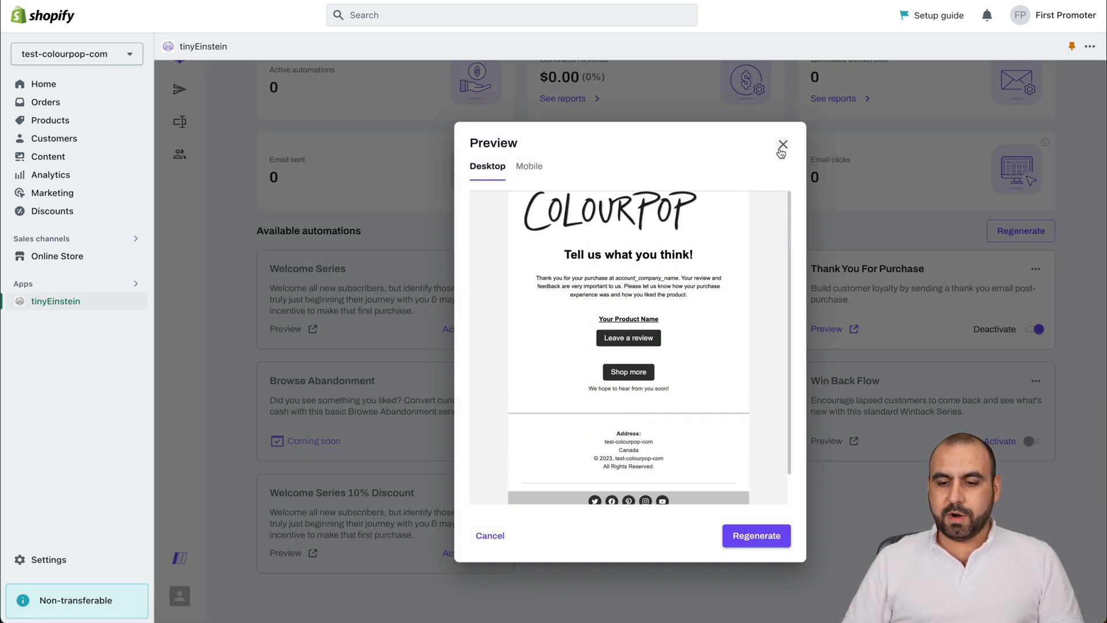
pyautogui.click(781, 143)
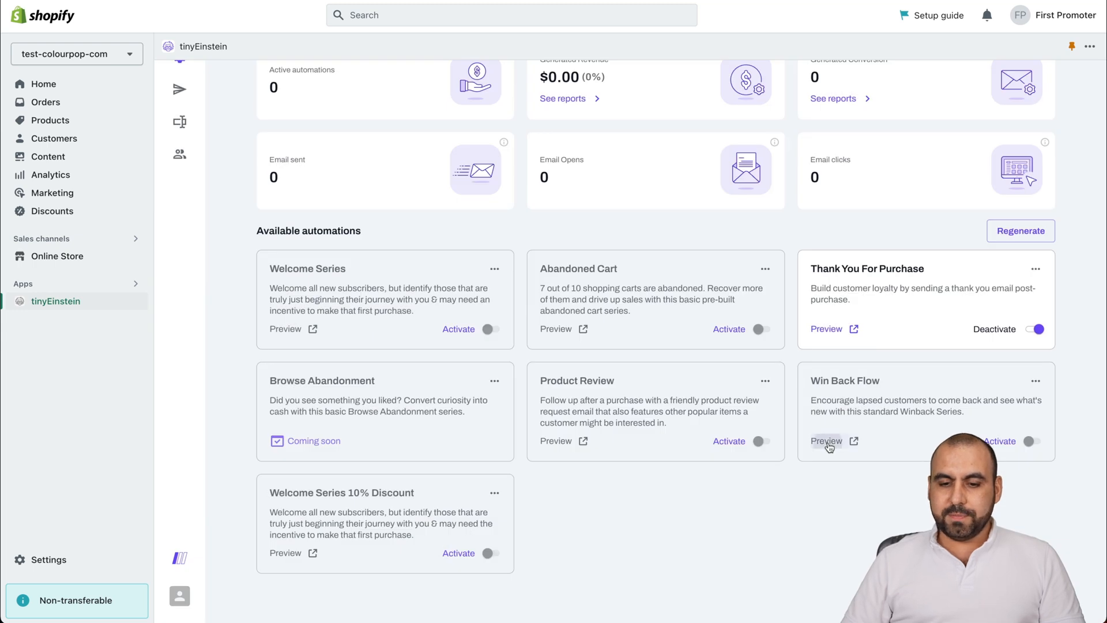
pyautogui.click(826, 441)
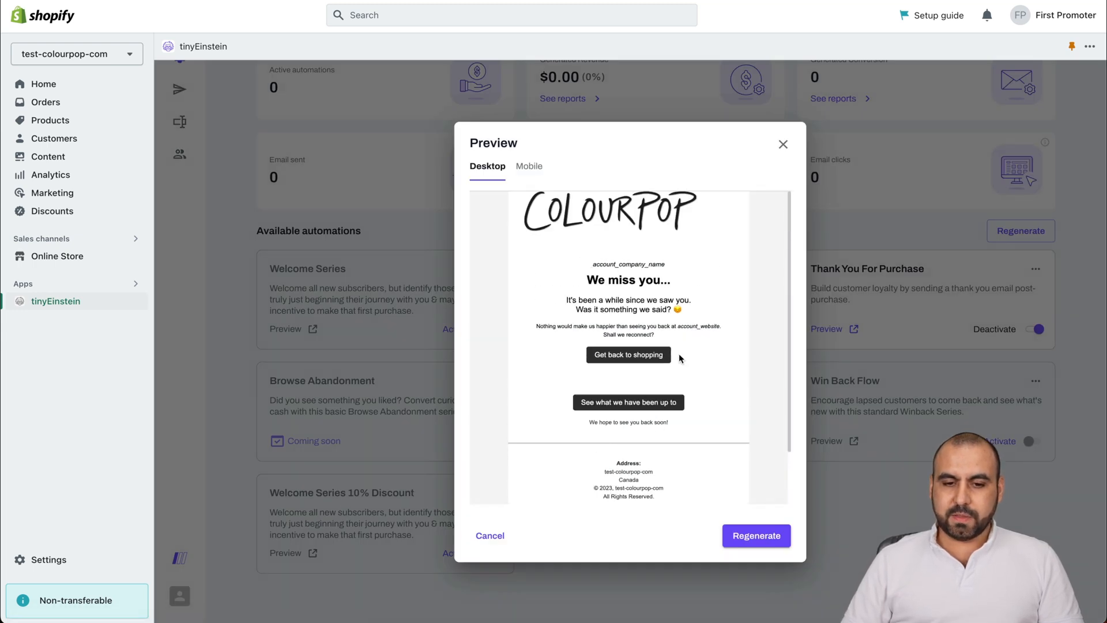
pyautogui.click(783, 144)
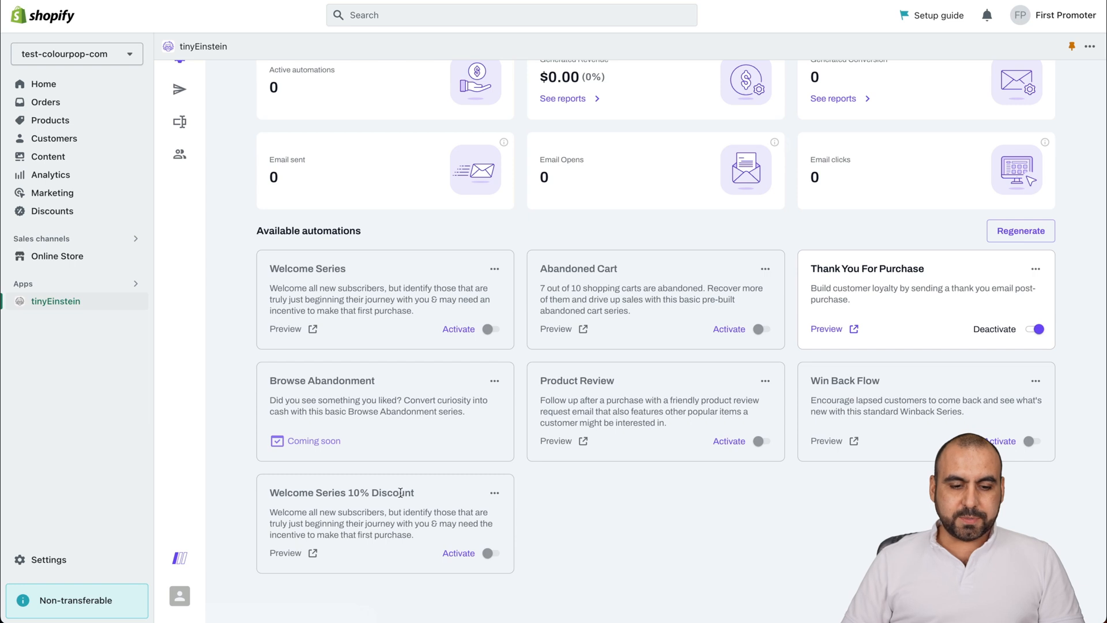
pyautogui.moveTo(528, 404)
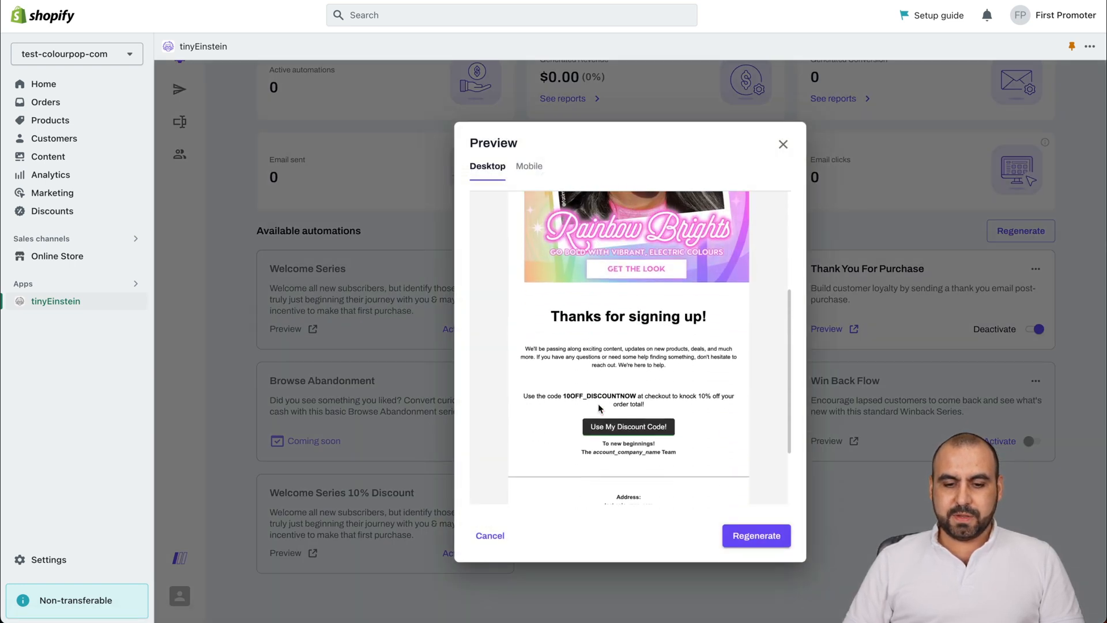
pyautogui.scroll(-3)
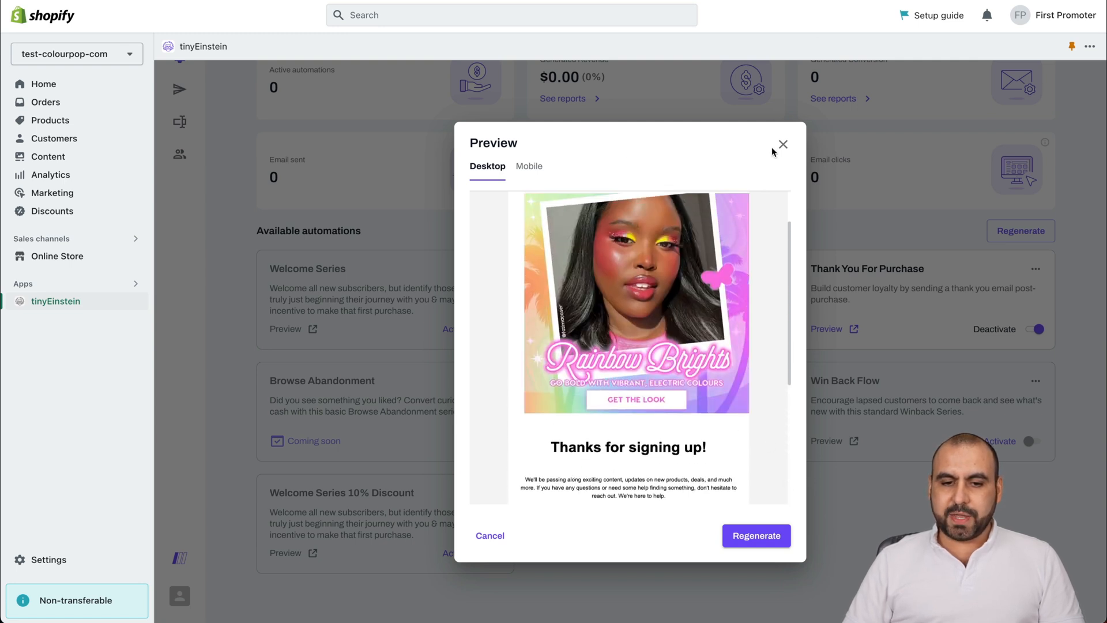
pyautogui.click(529, 166)
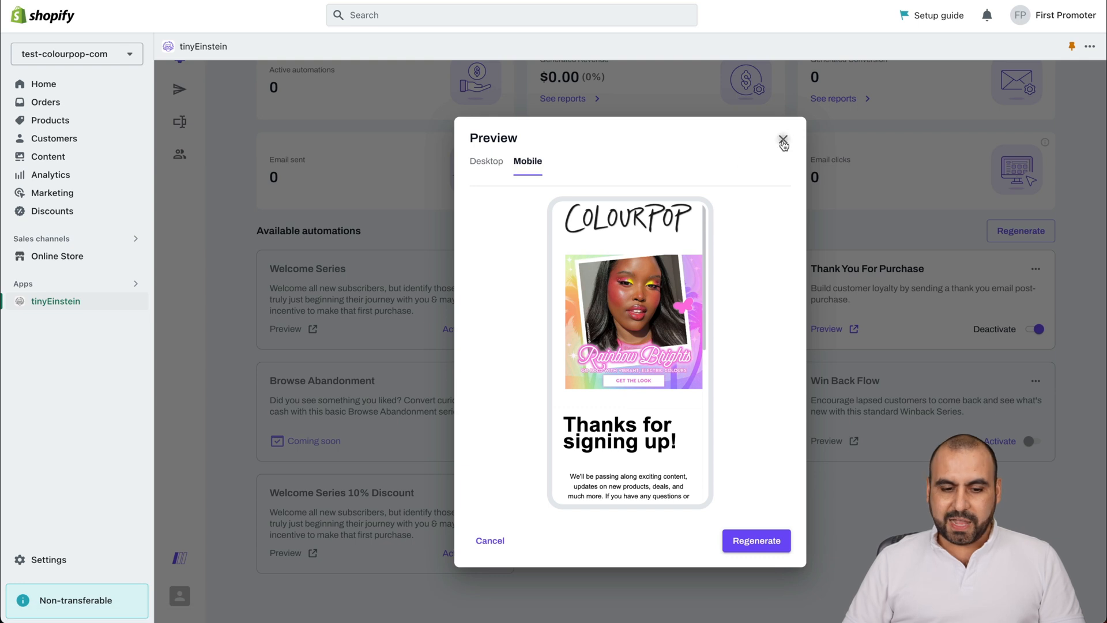
pyautogui.click(784, 139)
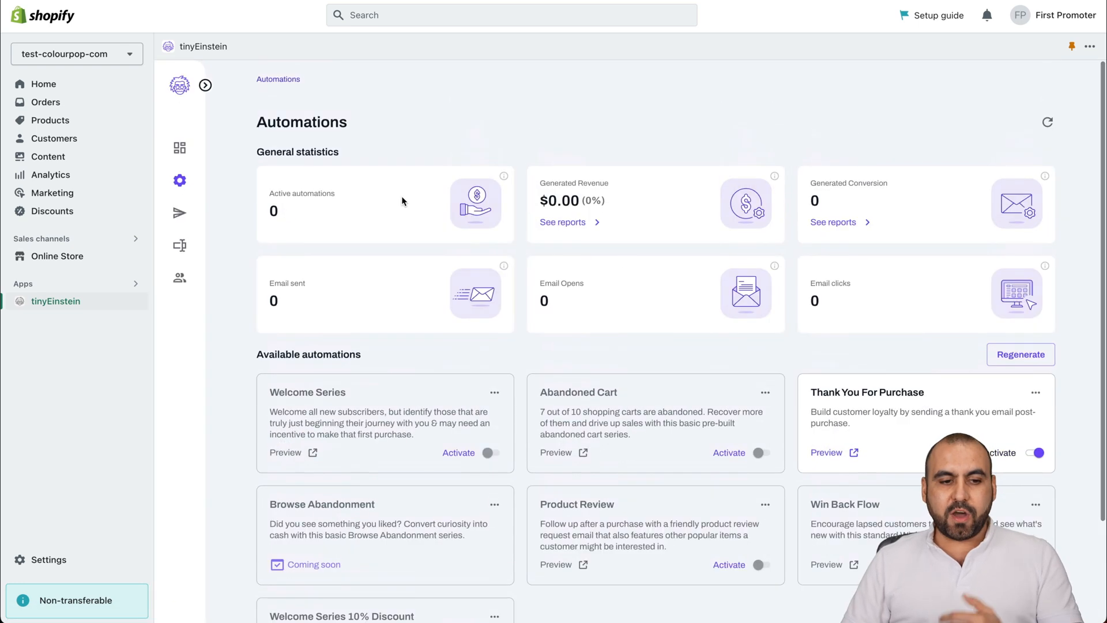
# - Check the Subscribers' Loyalty campaign's empty Generated revenue report, then return to Campaigns
pyautogui.click(179, 214)
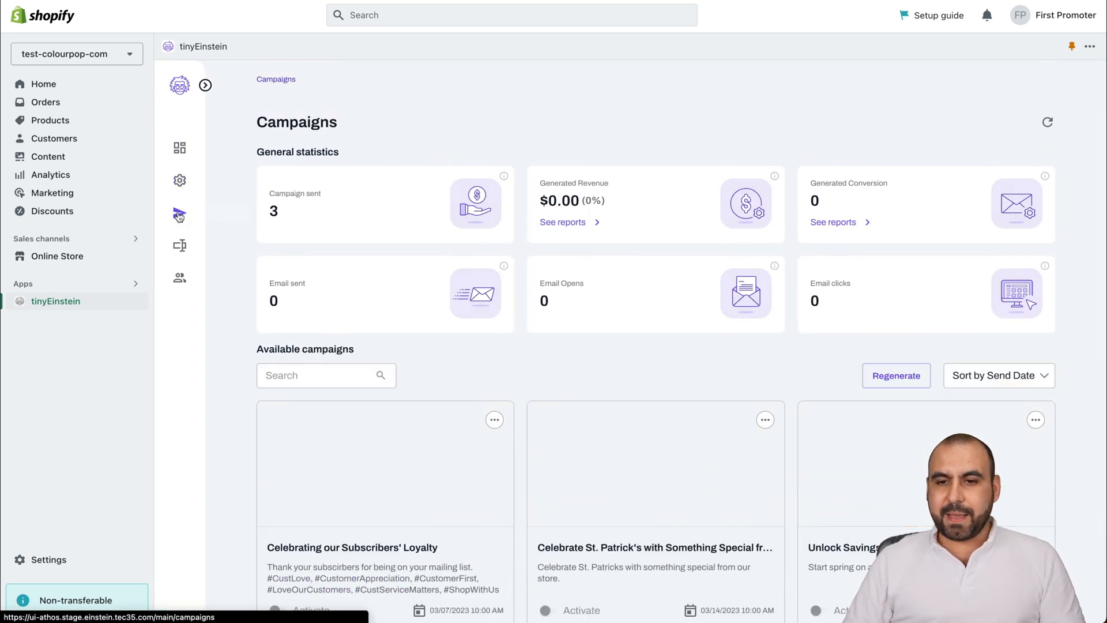
pyautogui.scroll(-3)
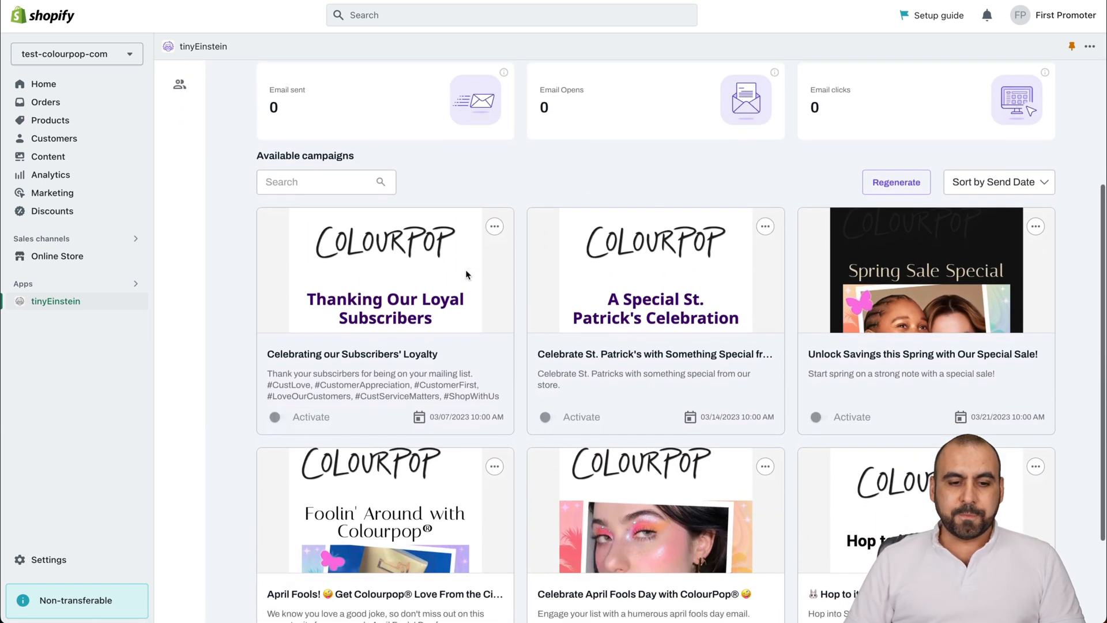
pyautogui.moveTo(496, 239)
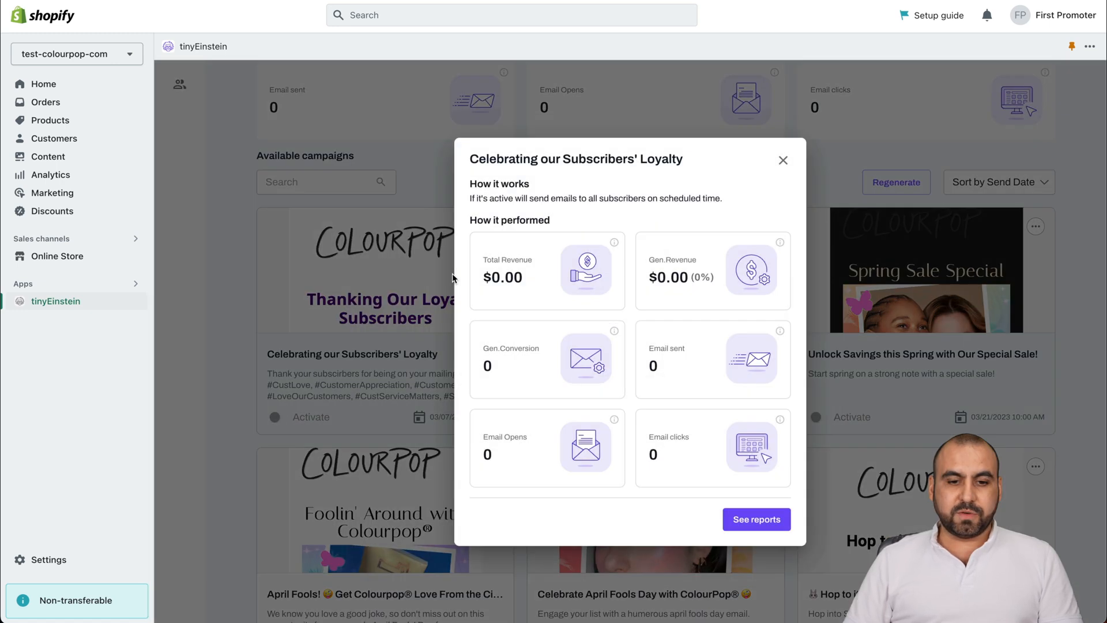
pyautogui.moveTo(614, 298)
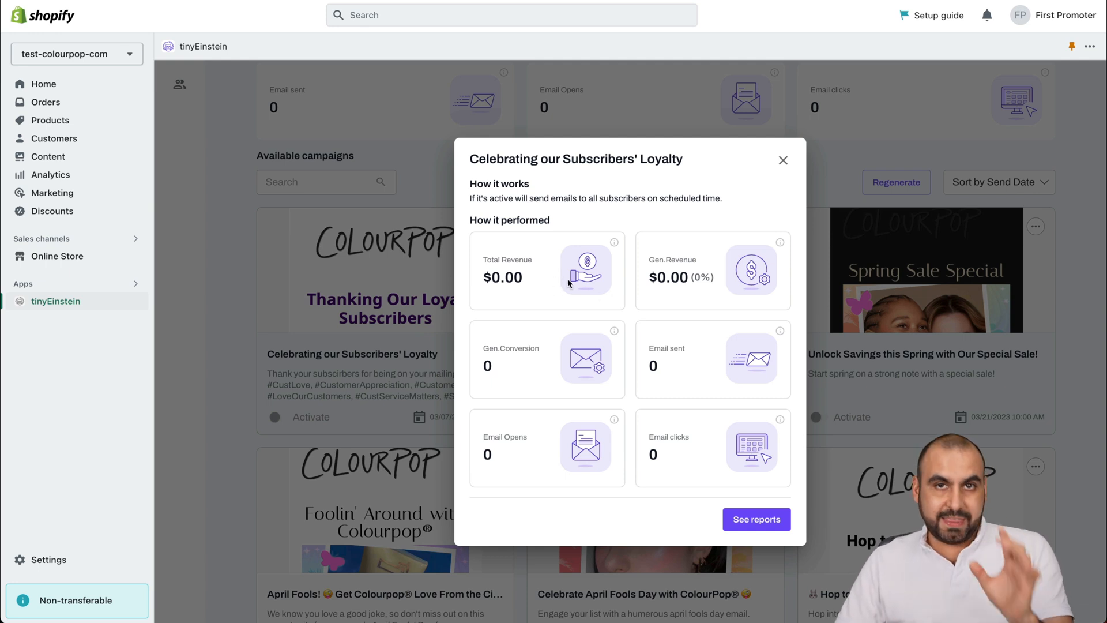
pyautogui.moveTo(689, 269)
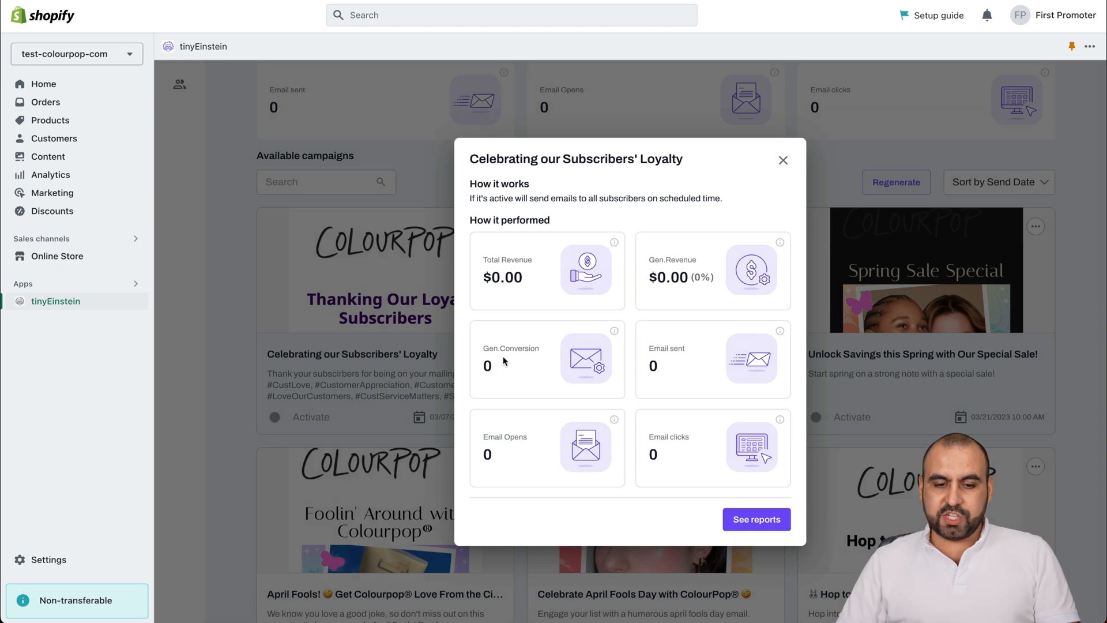
pyautogui.moveTo(540, 449)
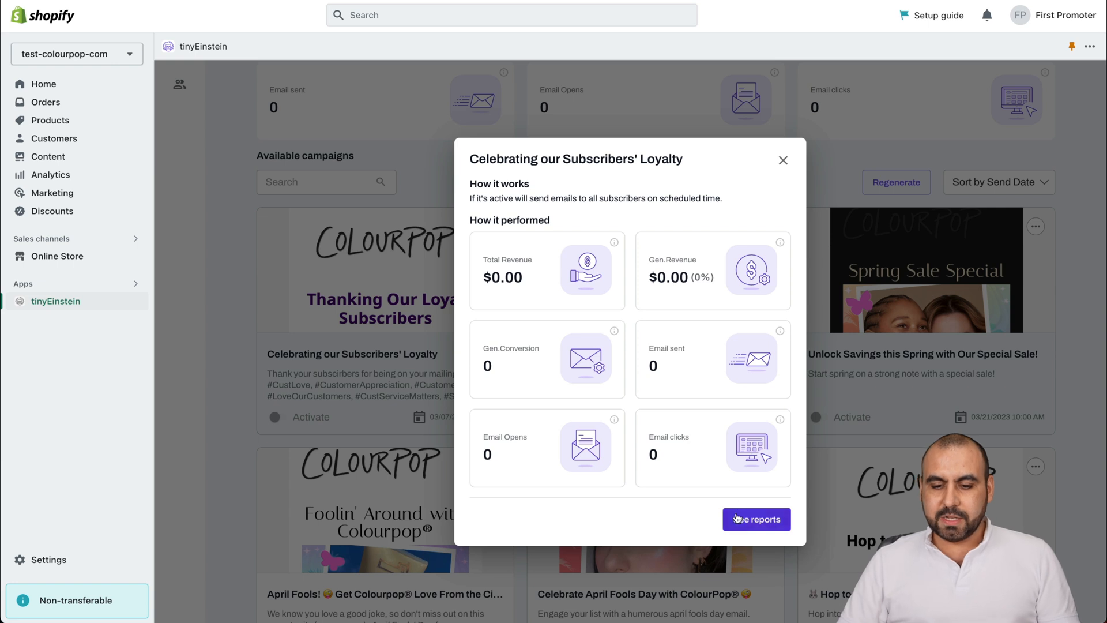
pyautogui.click(757, 519)
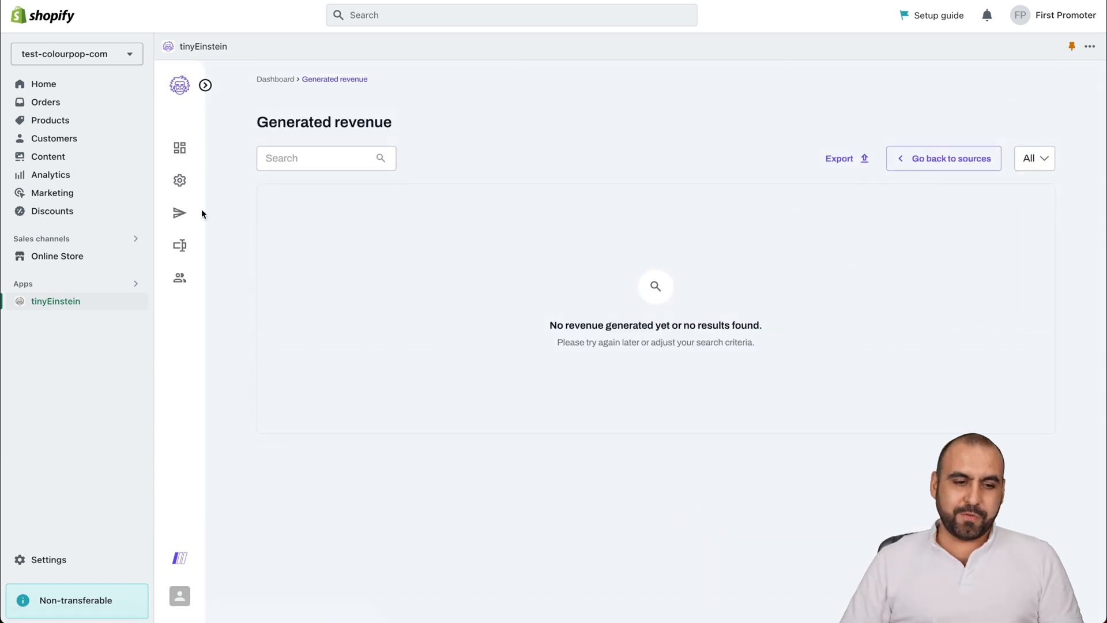
pyautogui.click(179, 212)
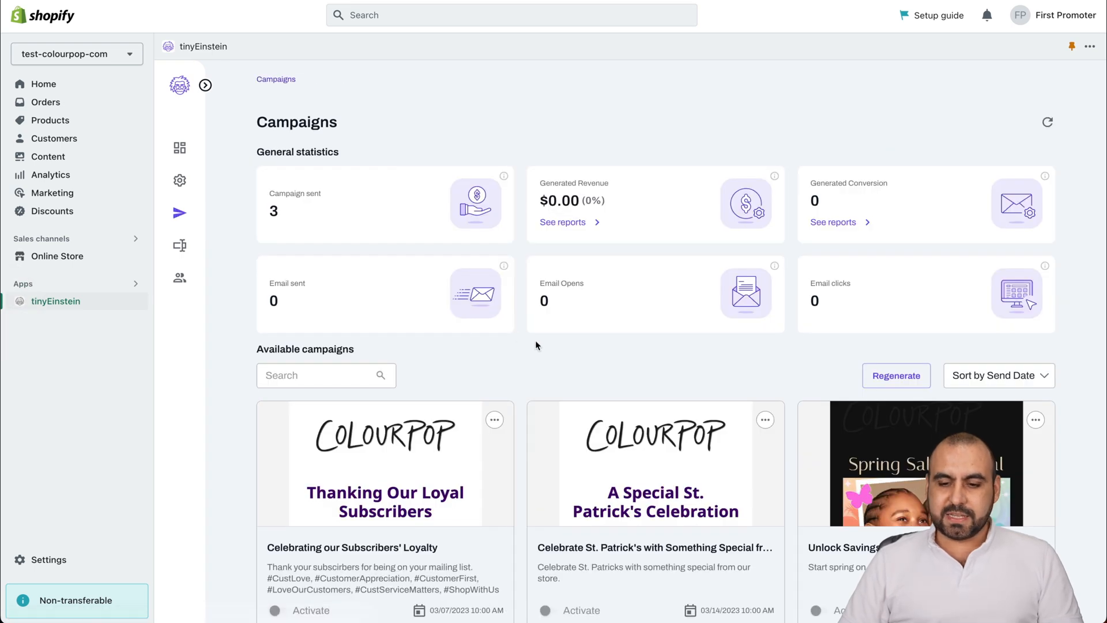
pyautogui.scroll(-3)
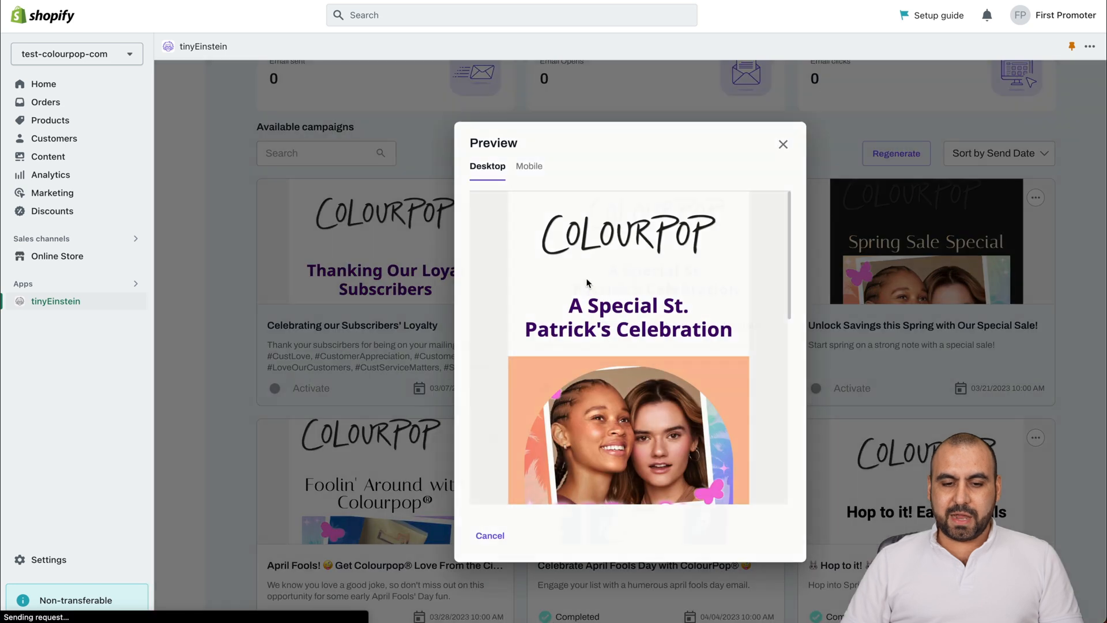
pyautogui.scroll(-3)
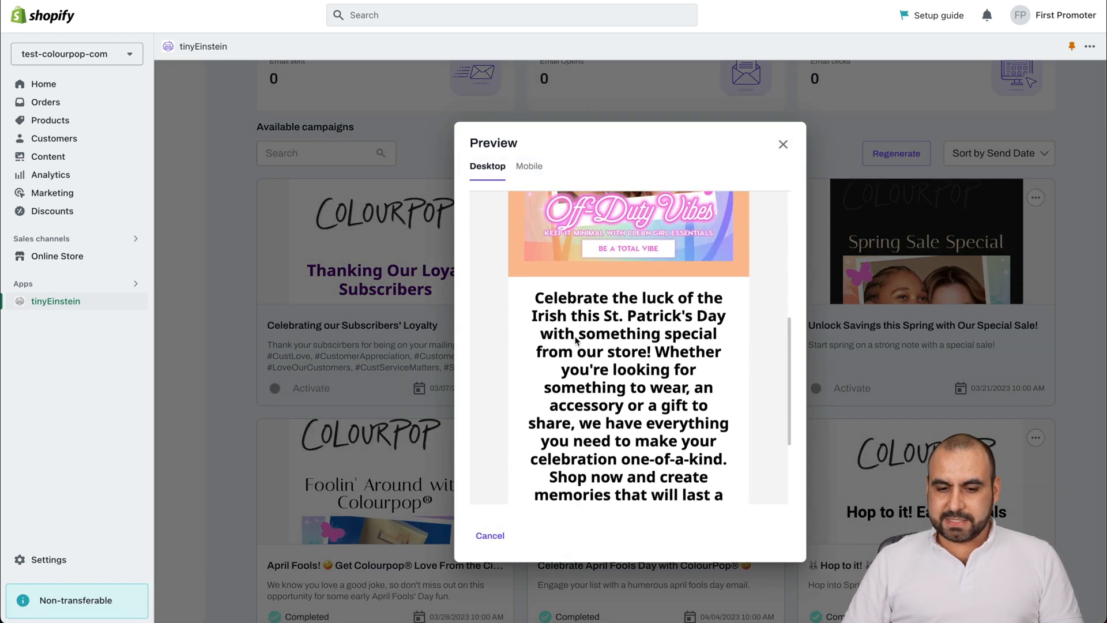
pyautogui.scroll(-3)
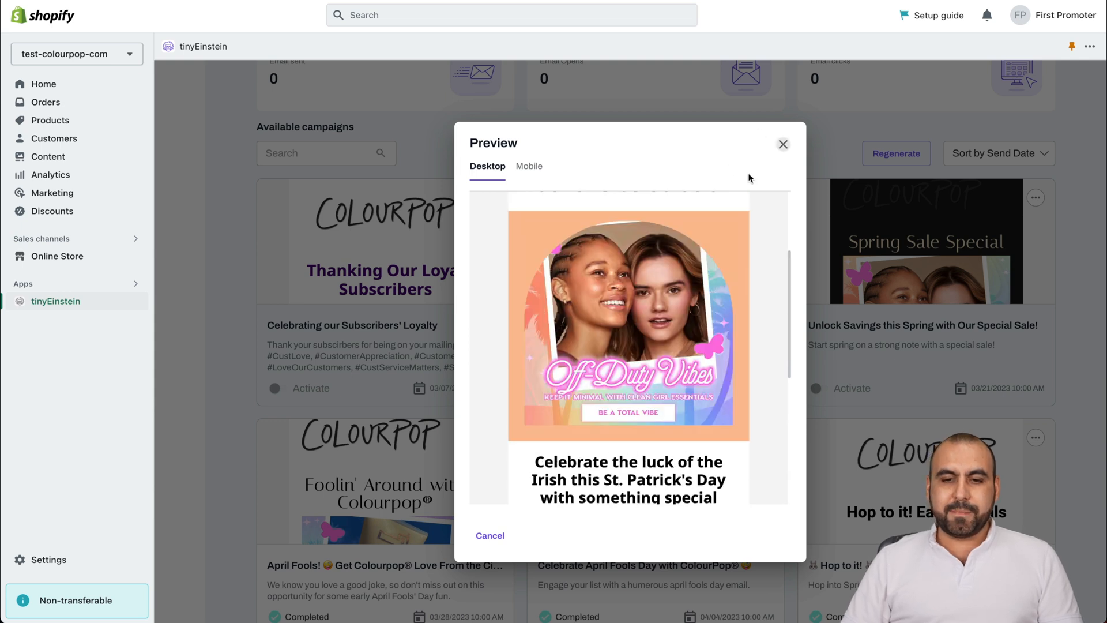
pyautogui.click(784, 144)
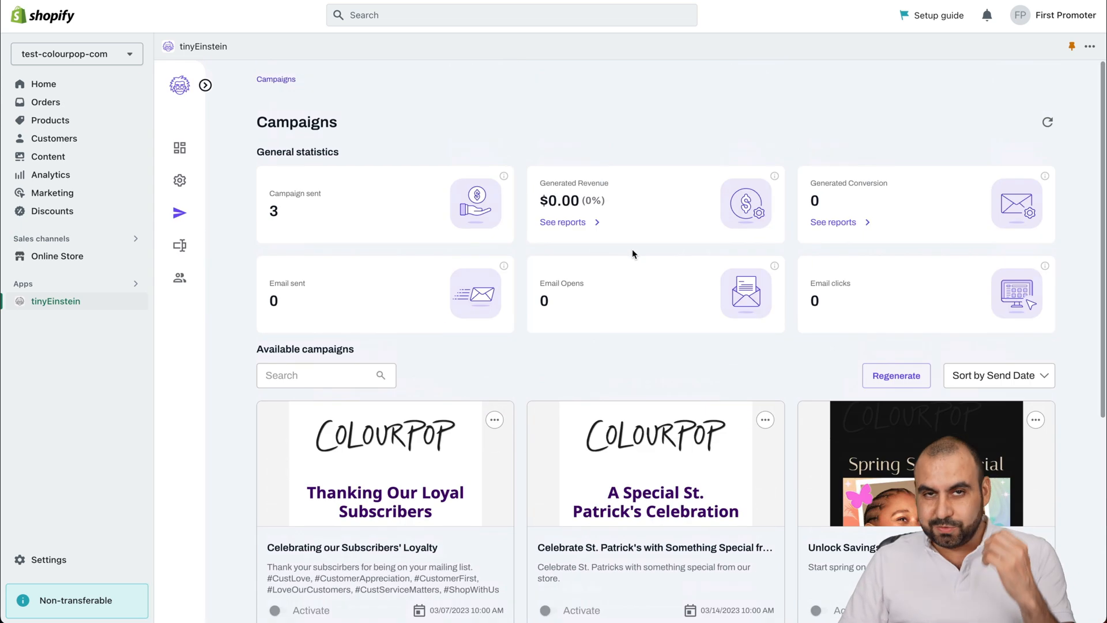
pyautogui.moveTo(341, 231)
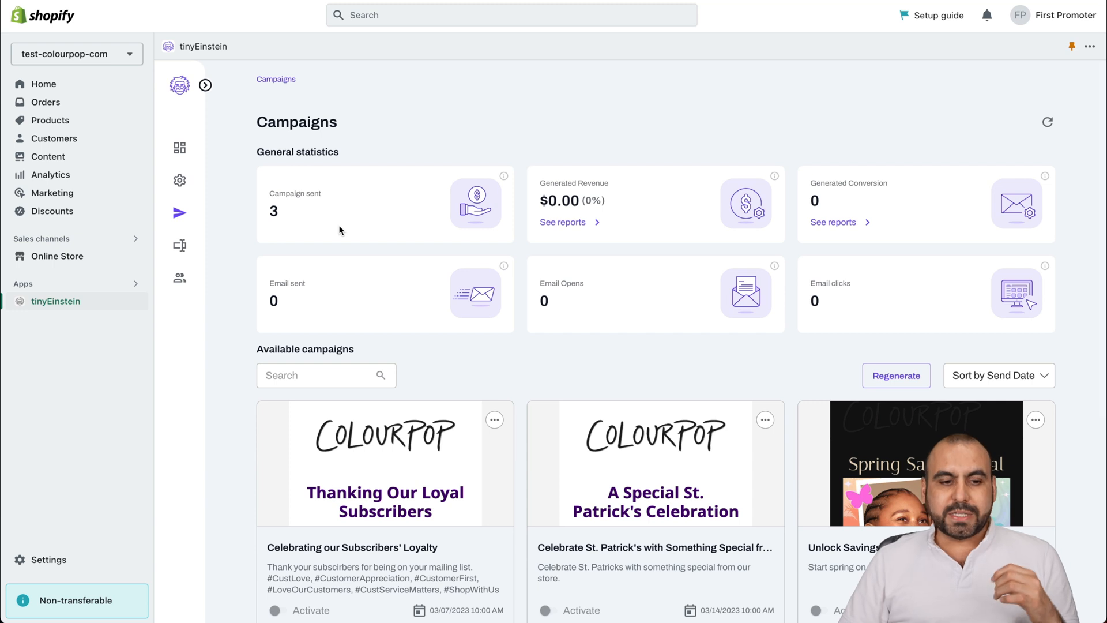
pyautogui.moveTo(180, 247)
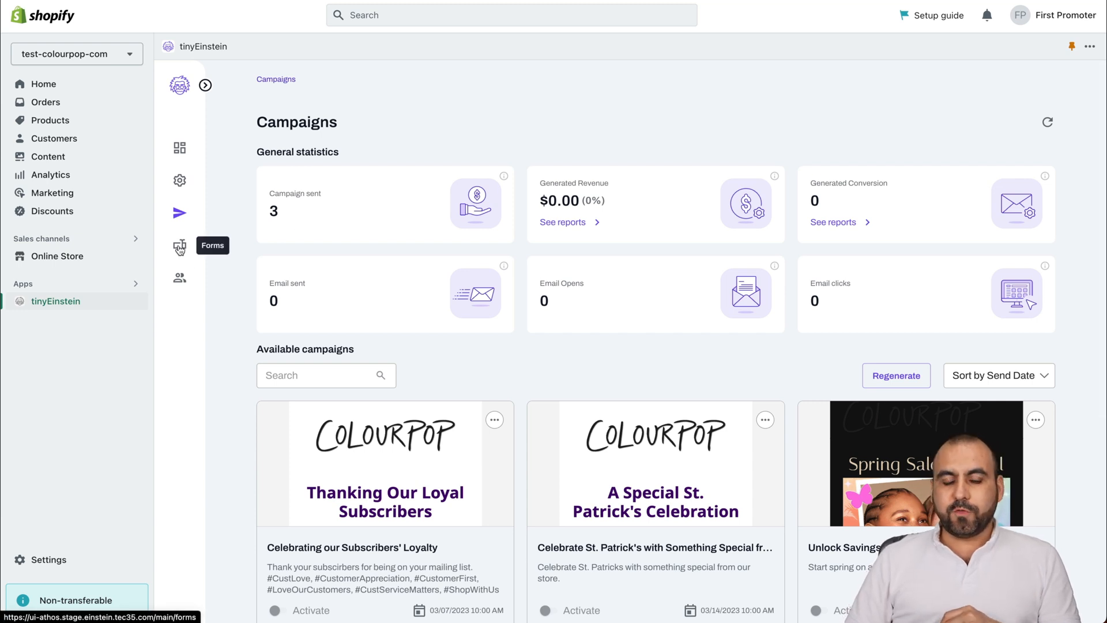
# - On the Forms page, preview Exclusive Deals on desktop and mobile, then Stay in touch
pyautogui.click(180, 247)
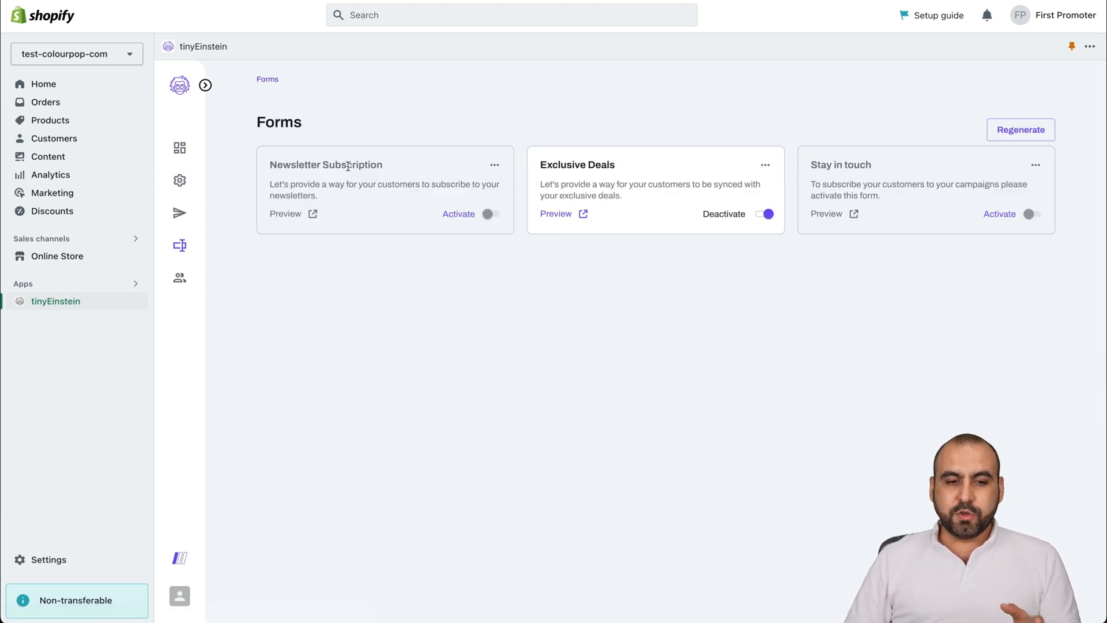
pyautogui.click(557, 214)
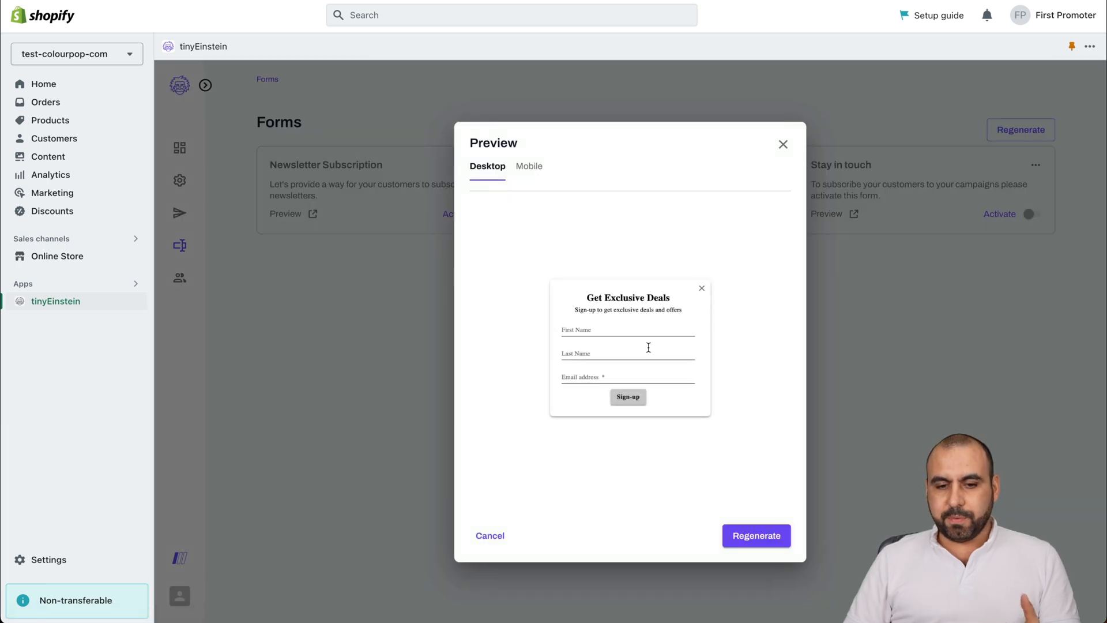
pyautogui.click(528, 162)
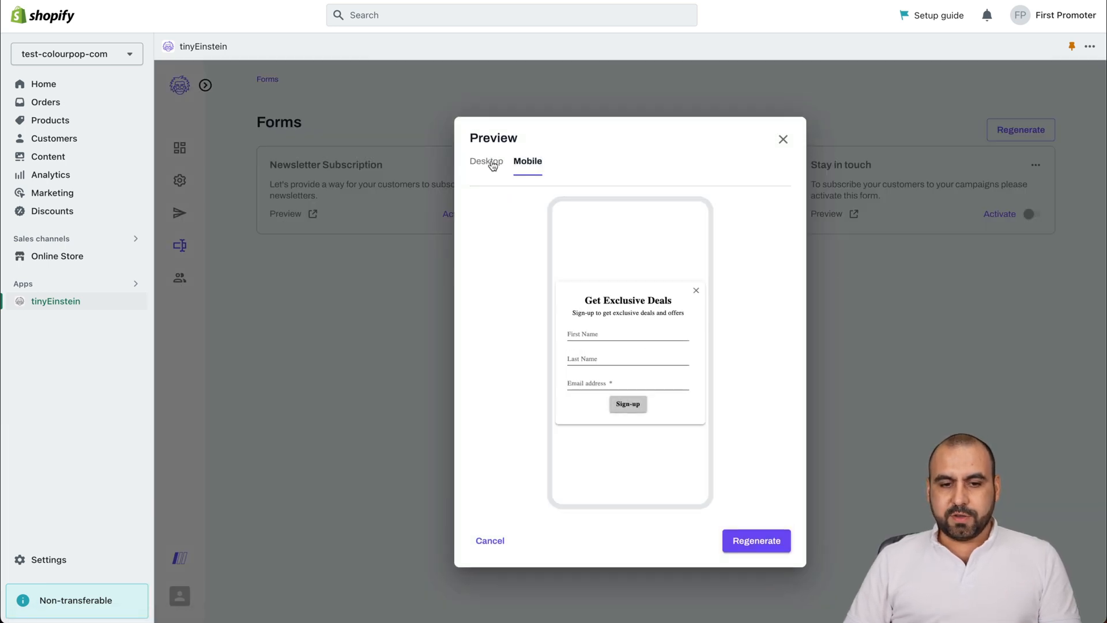
pyautogui.click(783, 140)
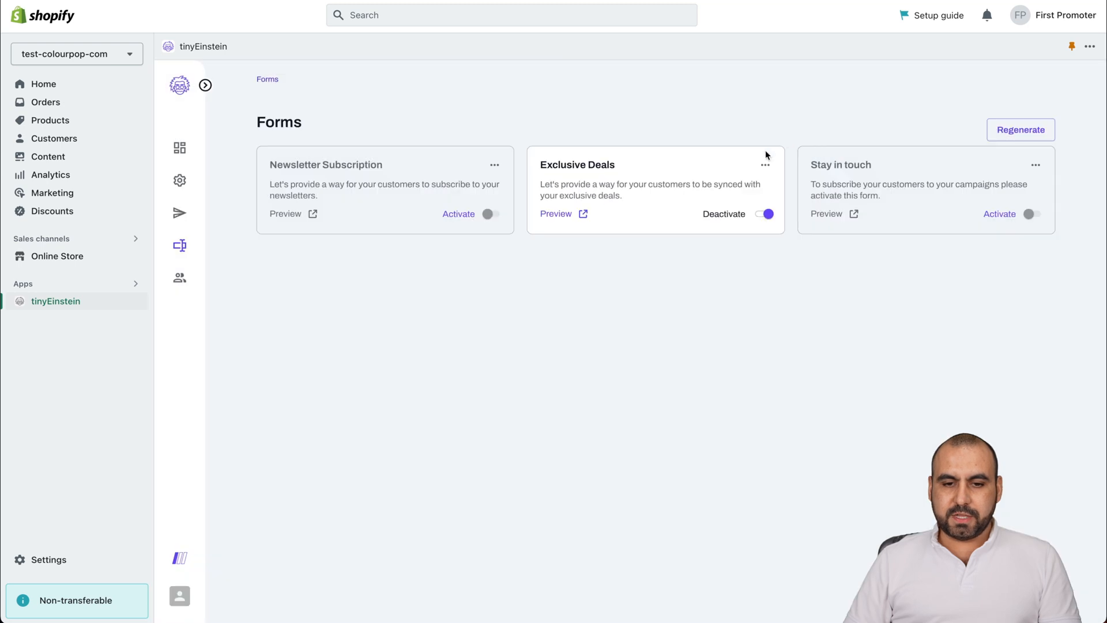
pyautogui.click(556, 213)
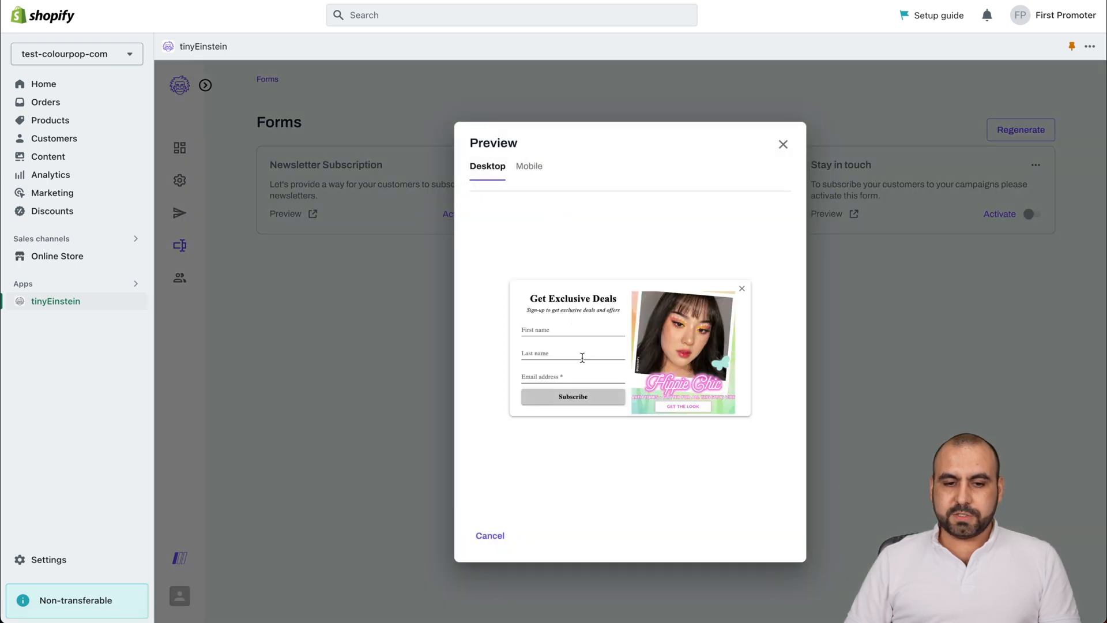
pyautogui.moveTo(759, 201)
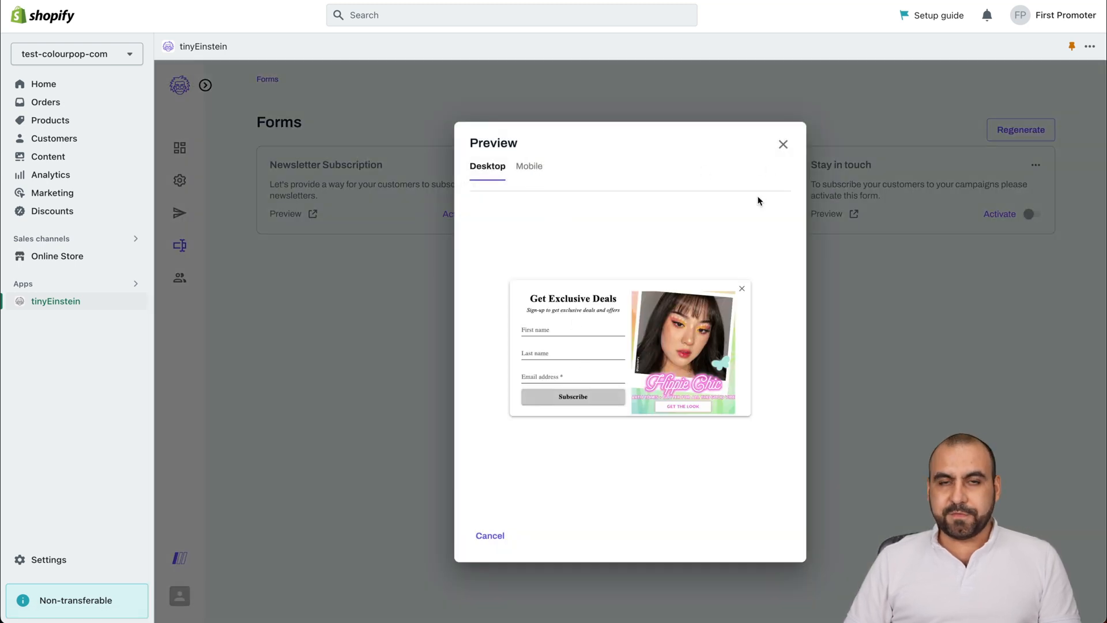
pyautogui.moveTo(826, 112)
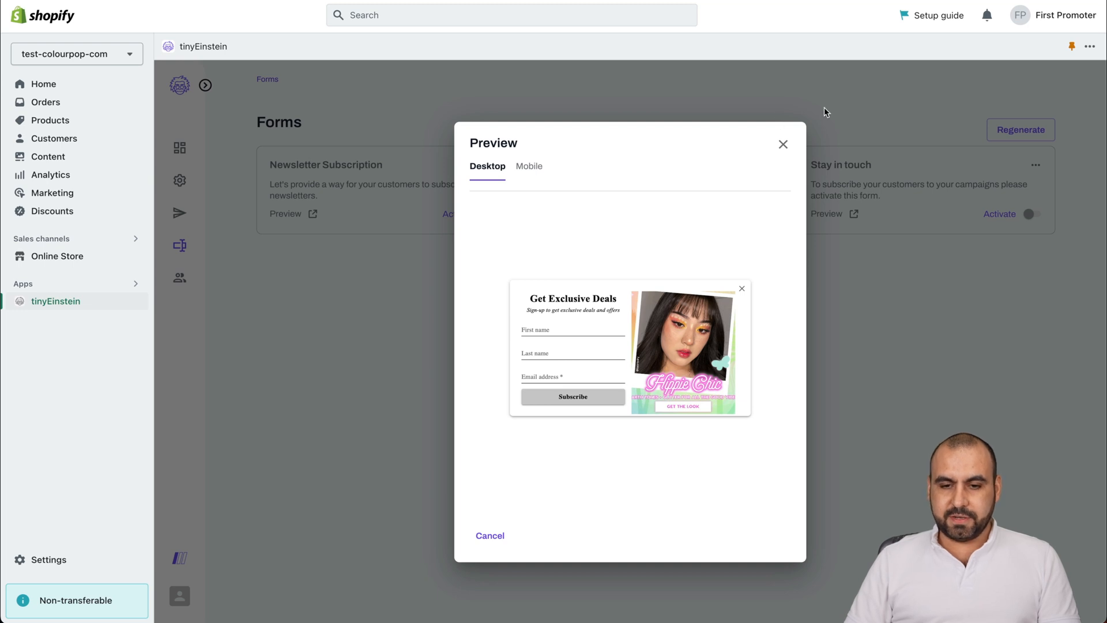
pyautogui.click(784, 144)
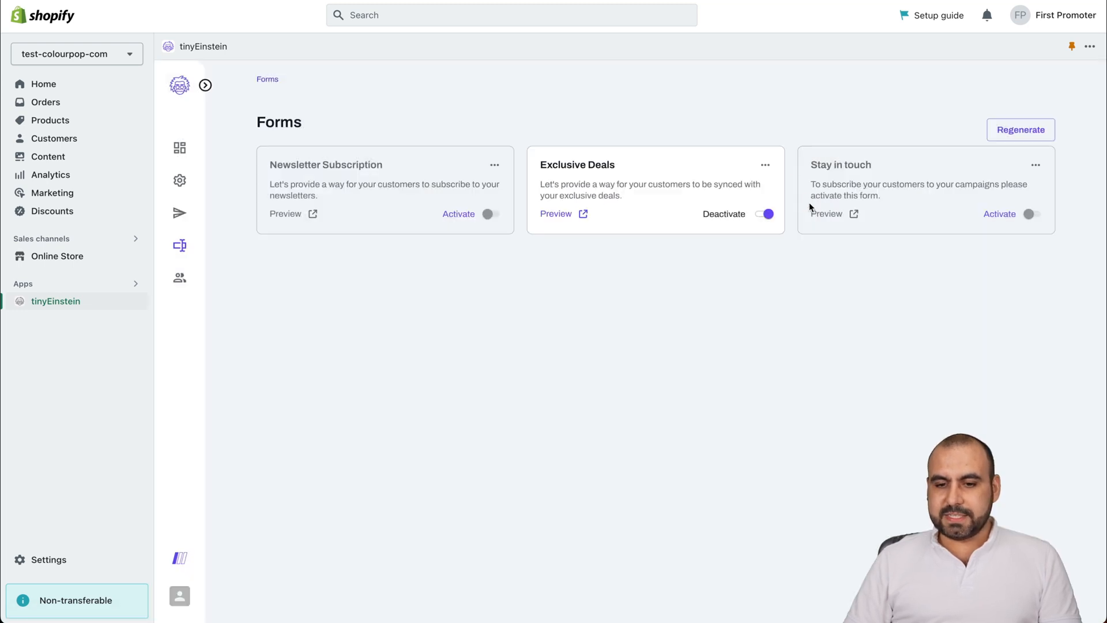
pyautogui.click(827, 213)
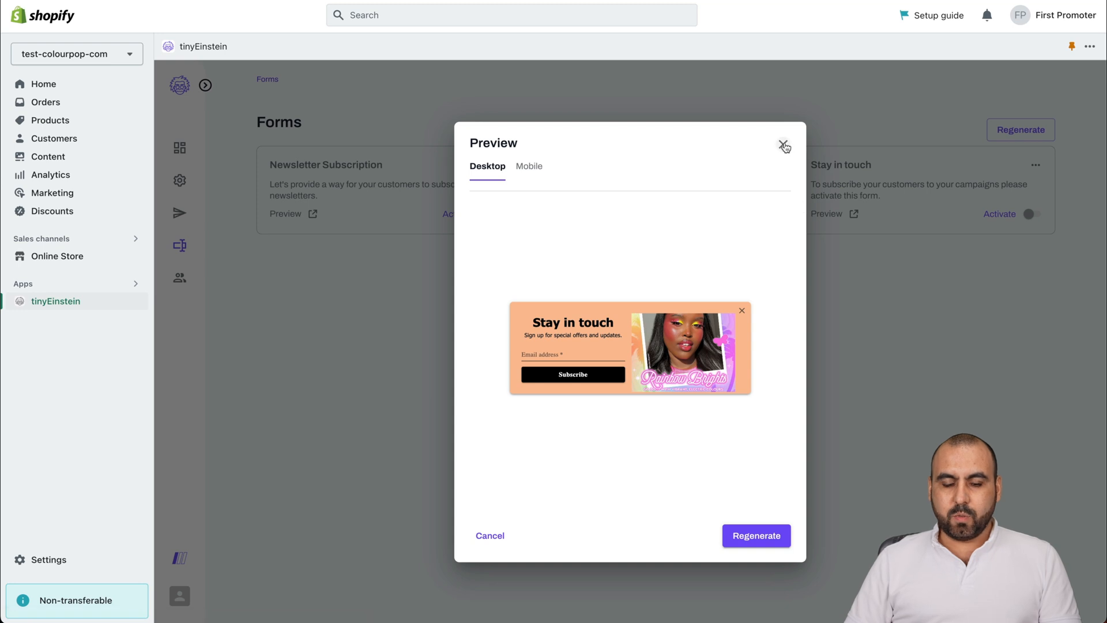
pyautogui.click(784, 146)
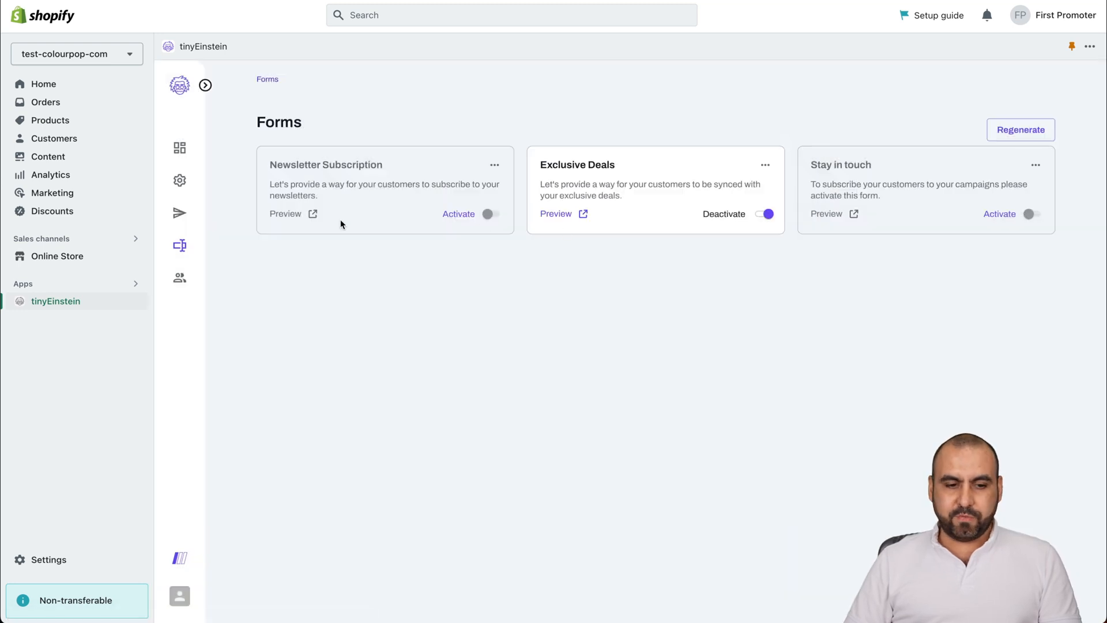
pyautogui.moveTo(179, 278)
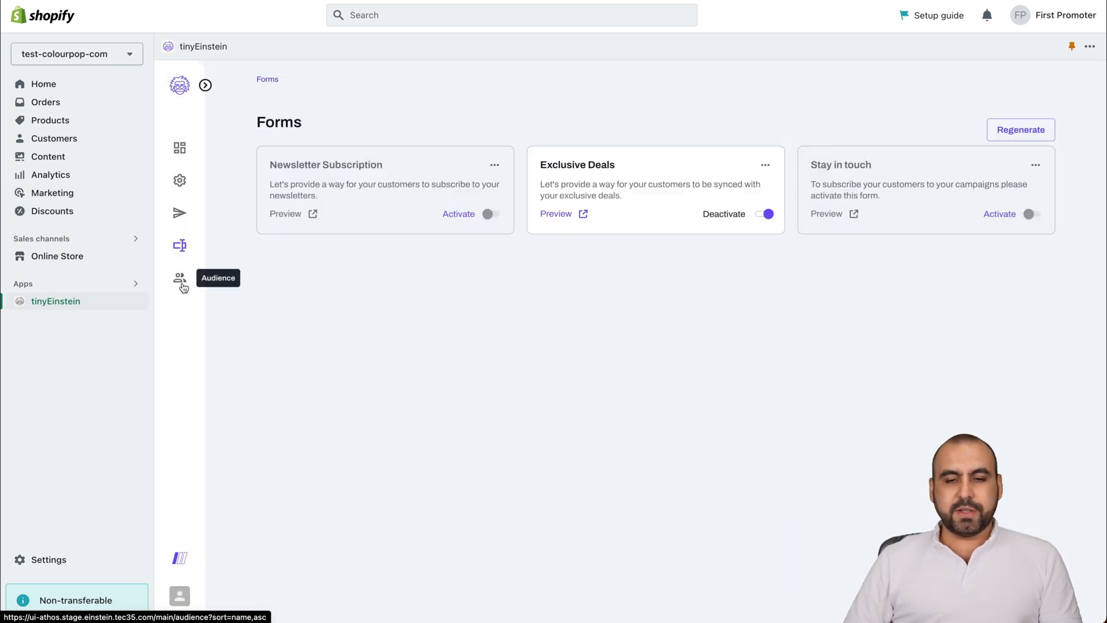
# - View the Audience page's Welcome audience, then return to the Dashboard
pyautogui.click(179, 280)
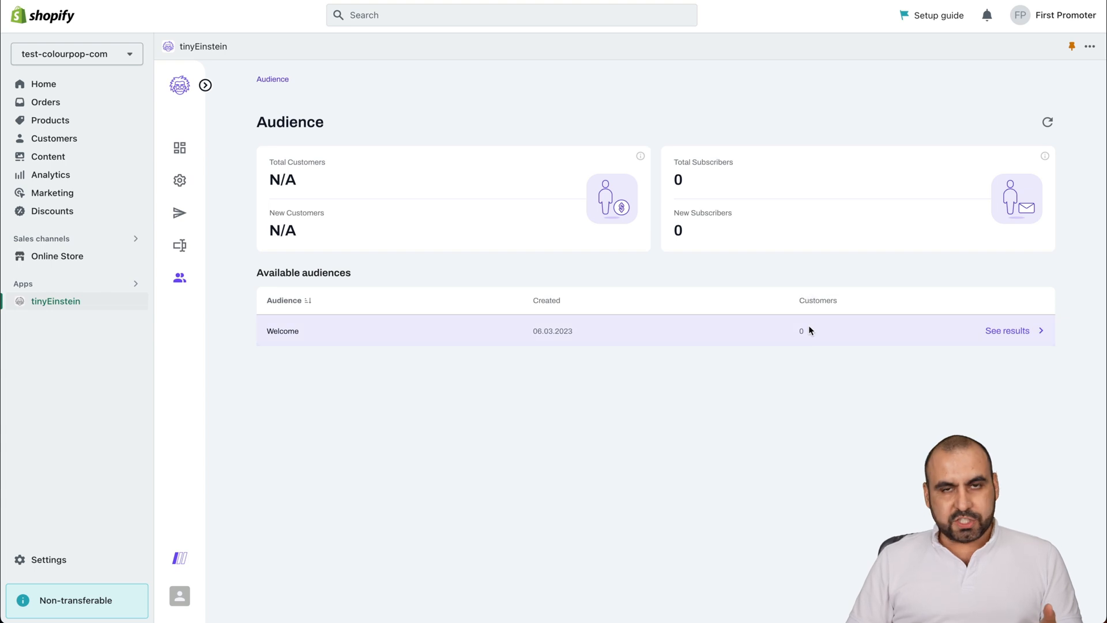
pyautogui.moveTo(1007, 332)
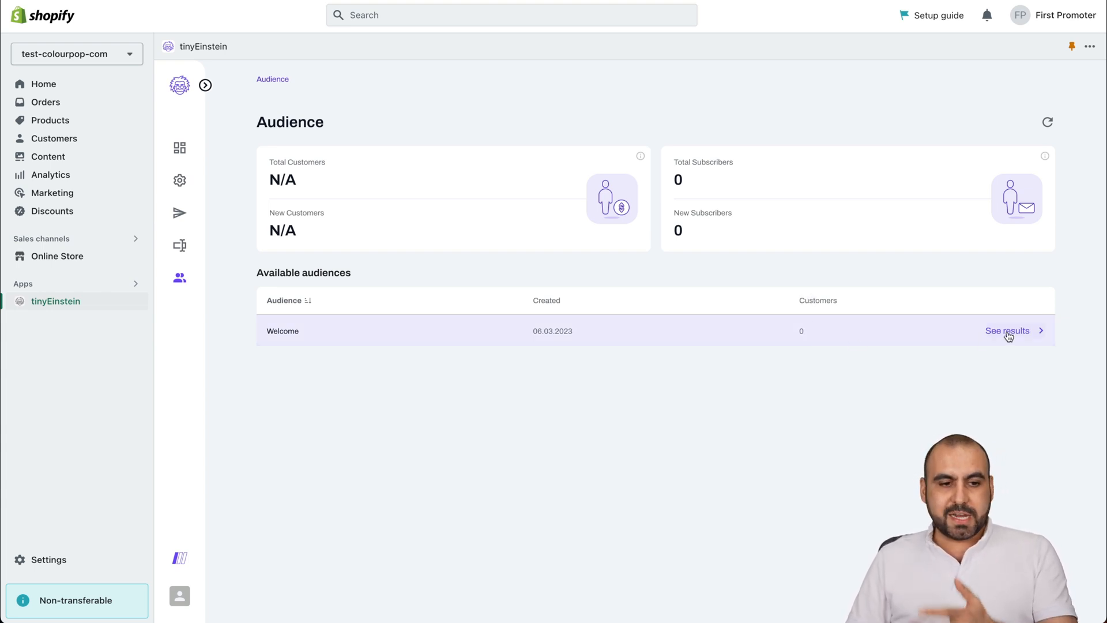
pyautogui.moveTo(186, 155)
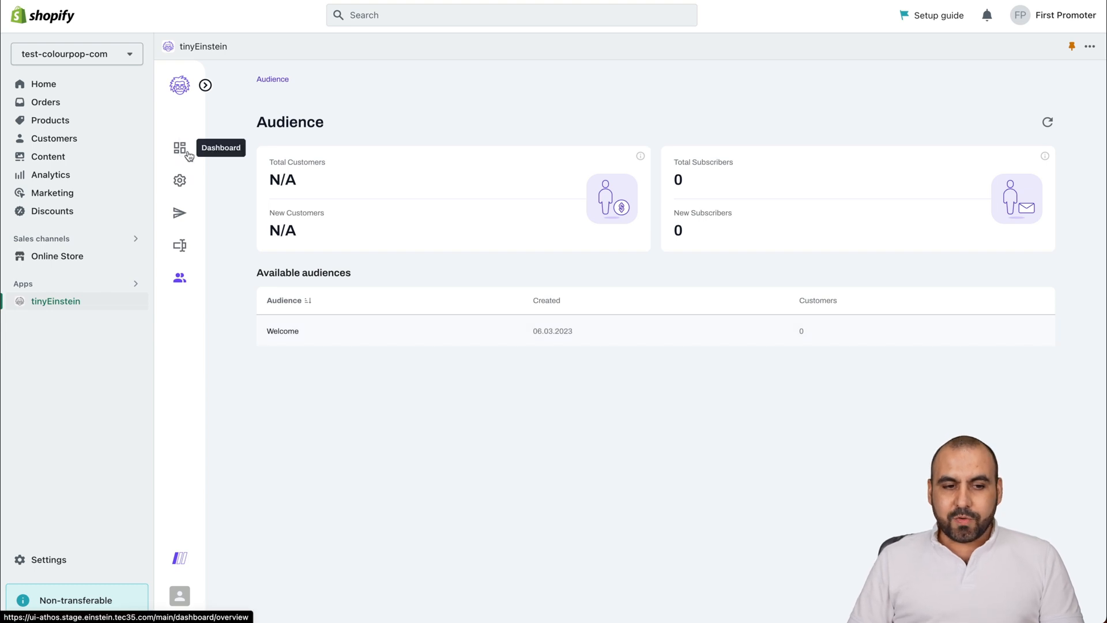
pyautogui.click(180, 148)
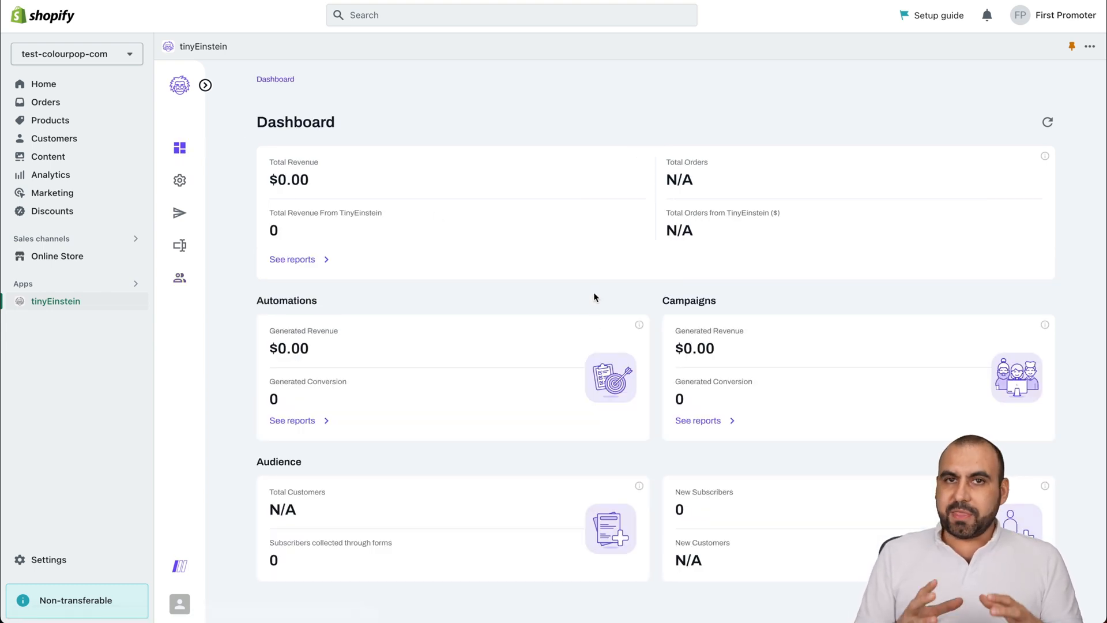